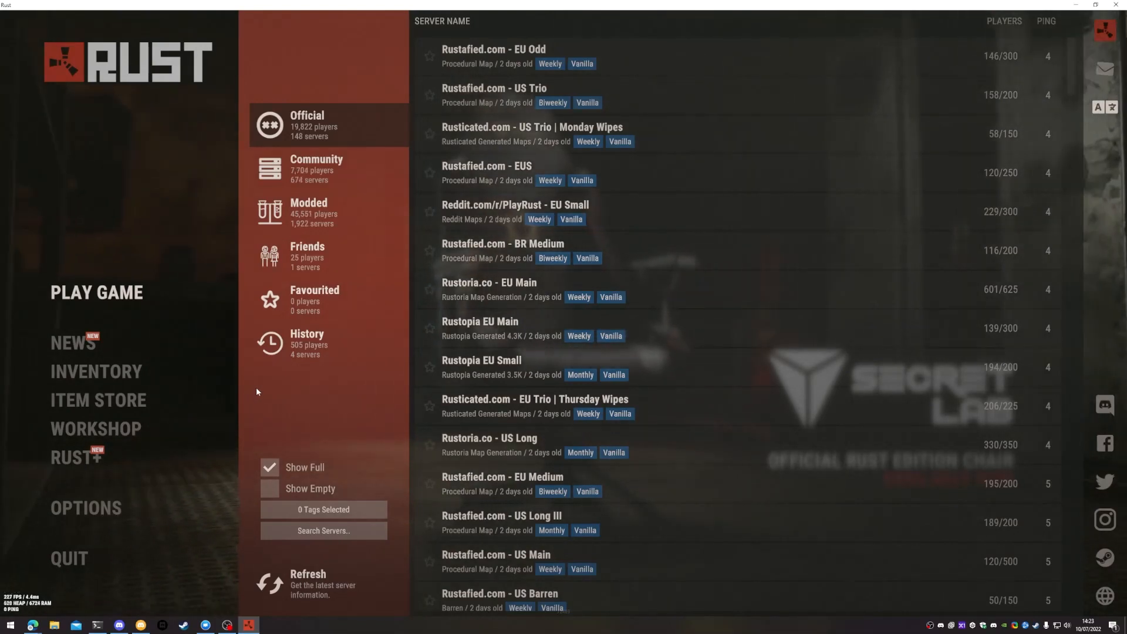
- Bring the Pterodactyl console for the offline Byteania Example Server up beside the Rust menu
key(alt+tab)
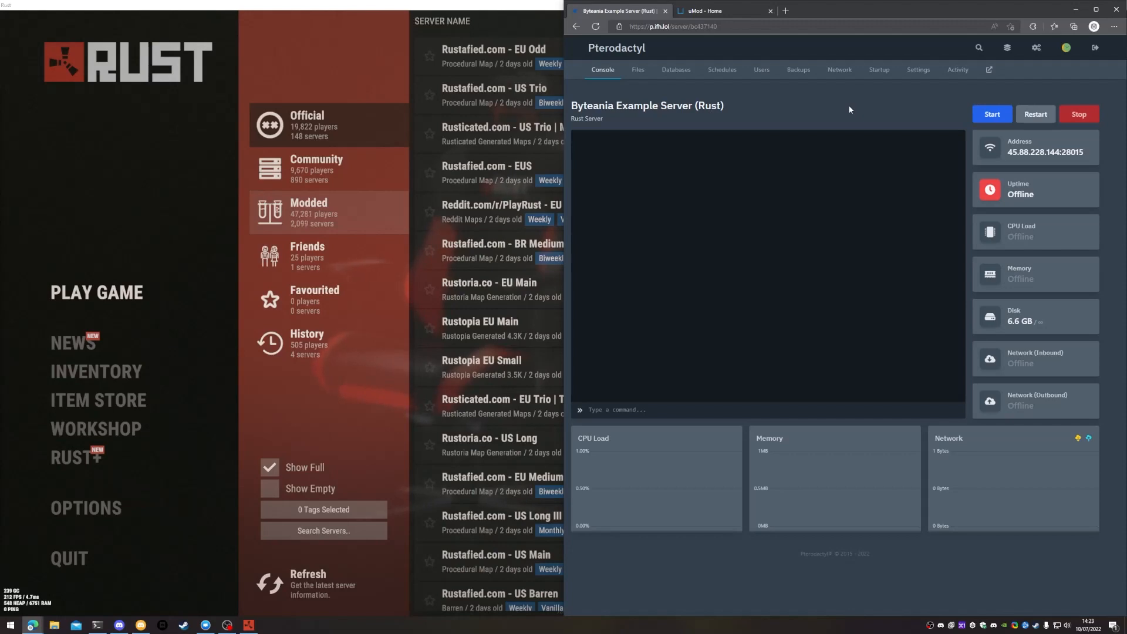
- Enable the OxideMod startup variable for the server and return to its console
click(878, 69)
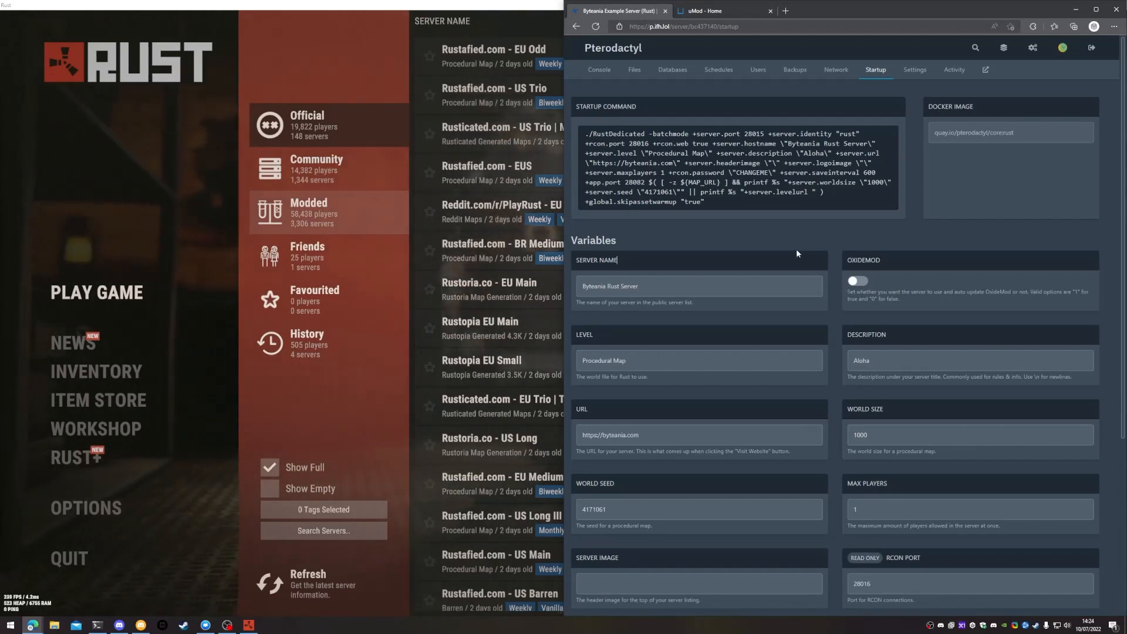
mouse_move(703, 223)
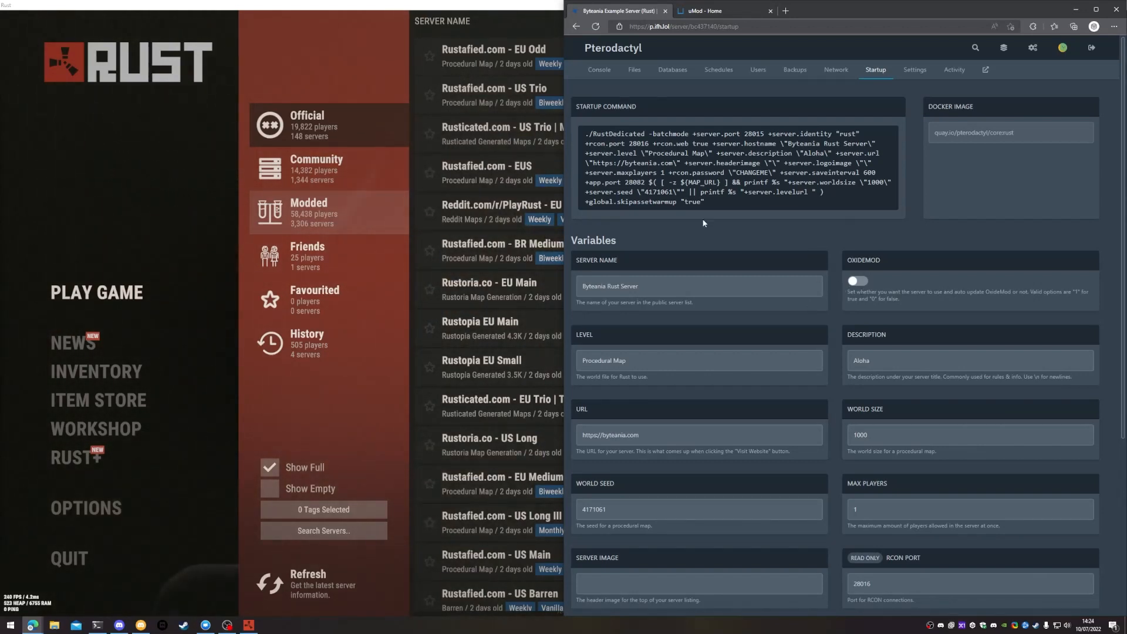
click(856, 280)
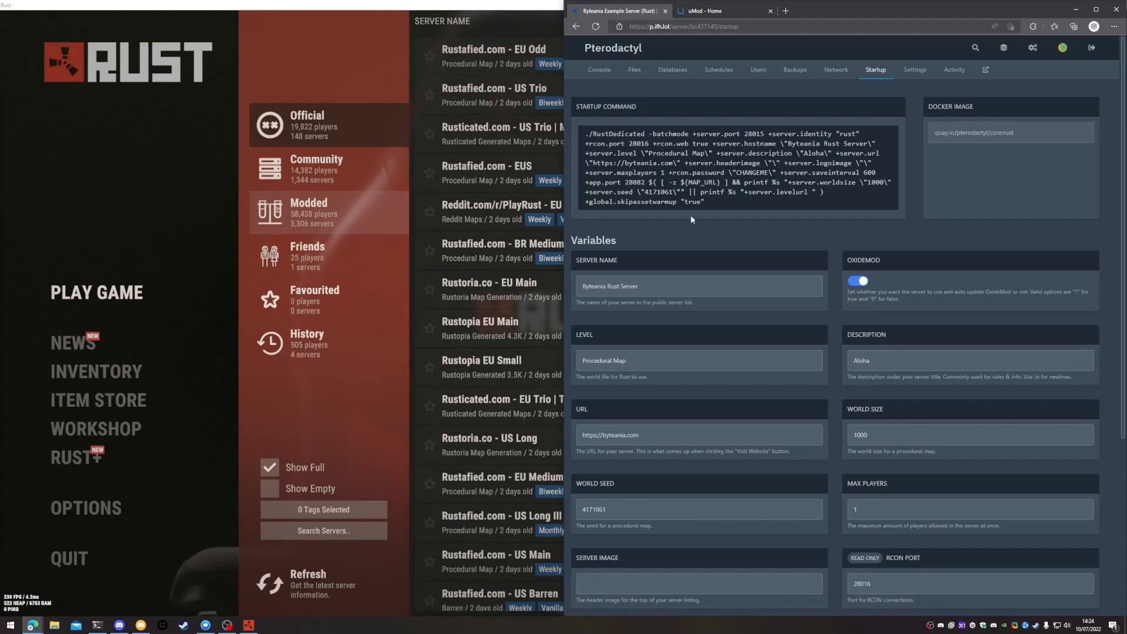
click(603, 69)
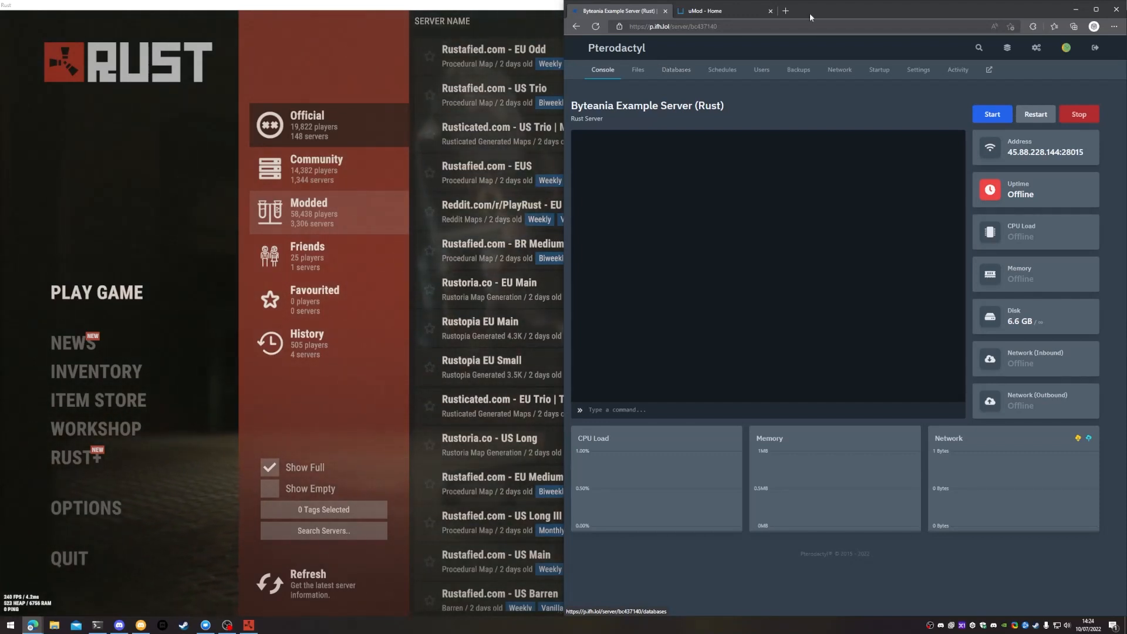
- Start the Rust server and bring the uMod homepage to the front
click(992, 114)
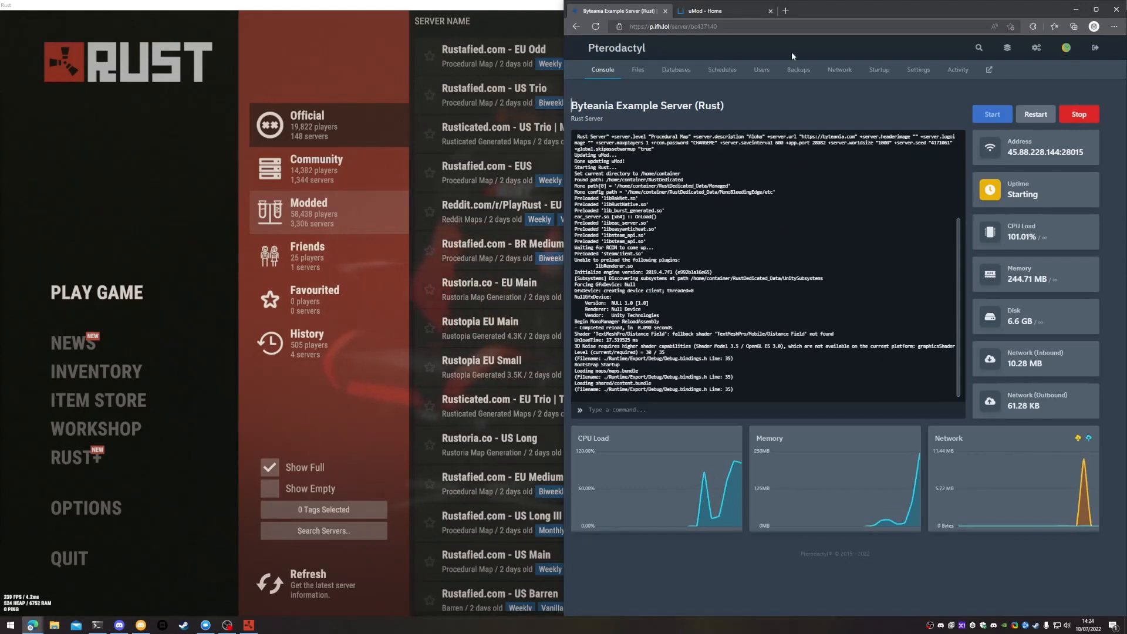
click(722, 11)
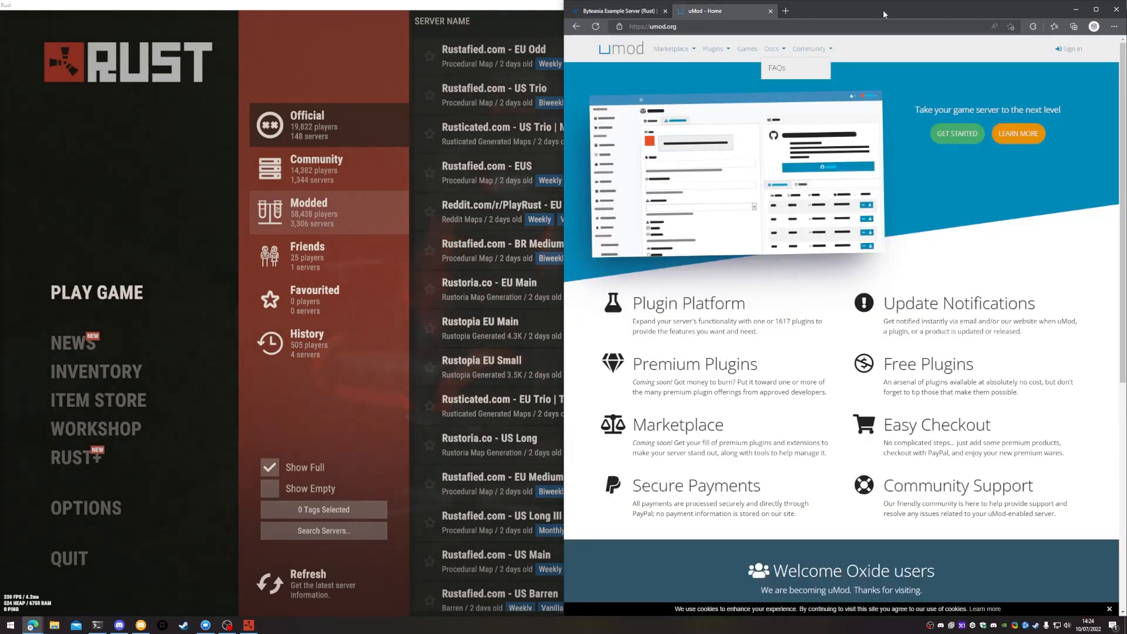
- Maximize the browser and show uMod's plugin listing sorted by most downloads
click(1095, 9)
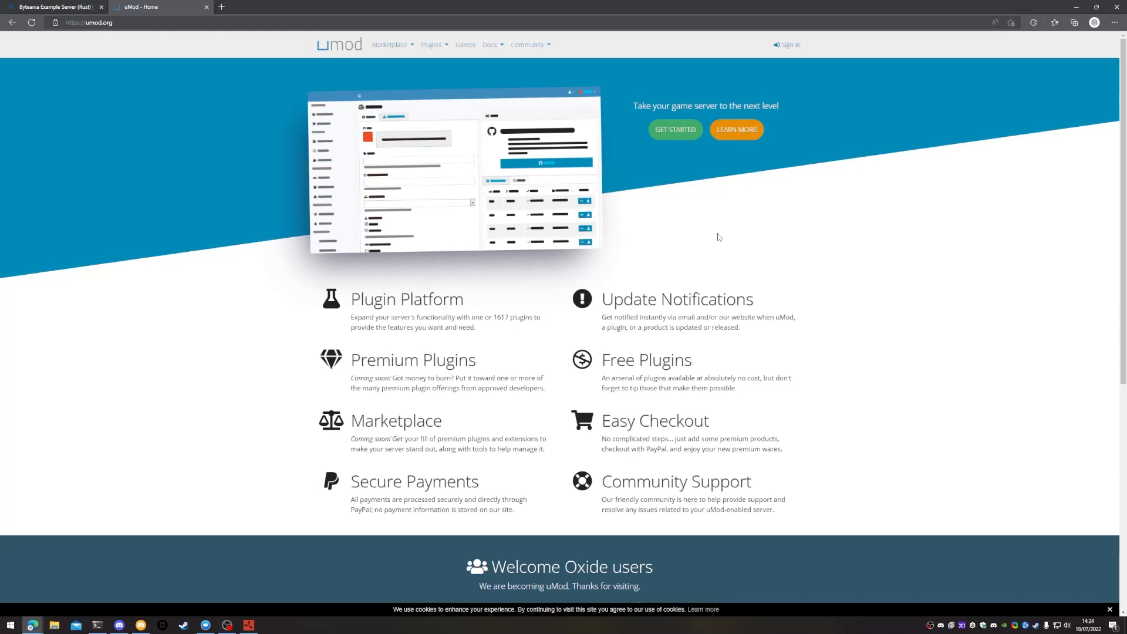
click(431, 44)
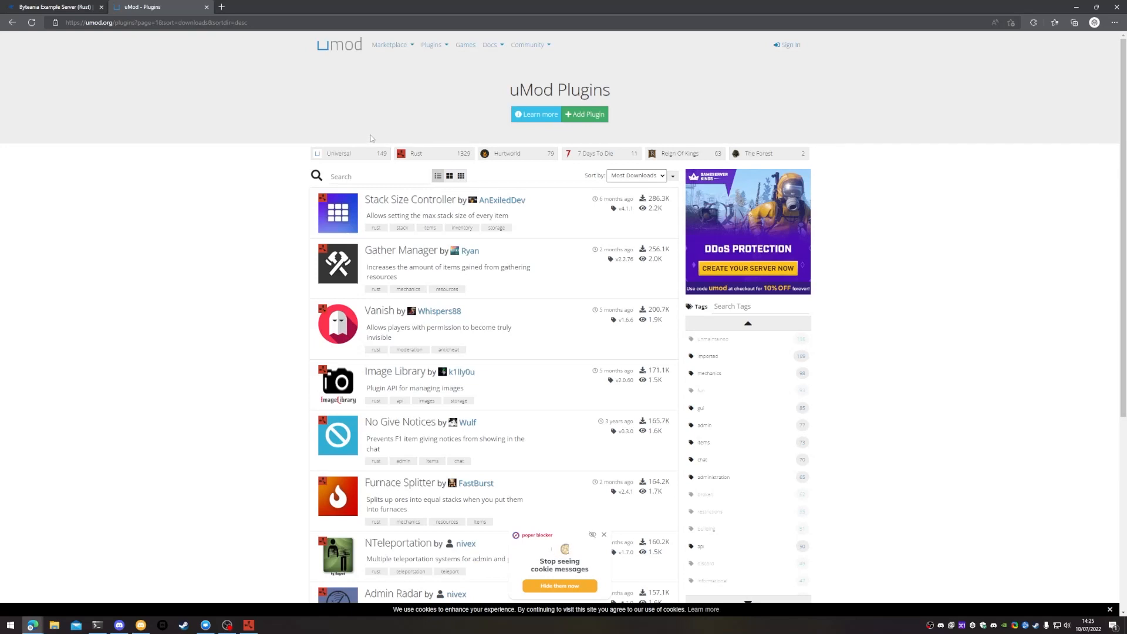
mouse_move(222, 7)
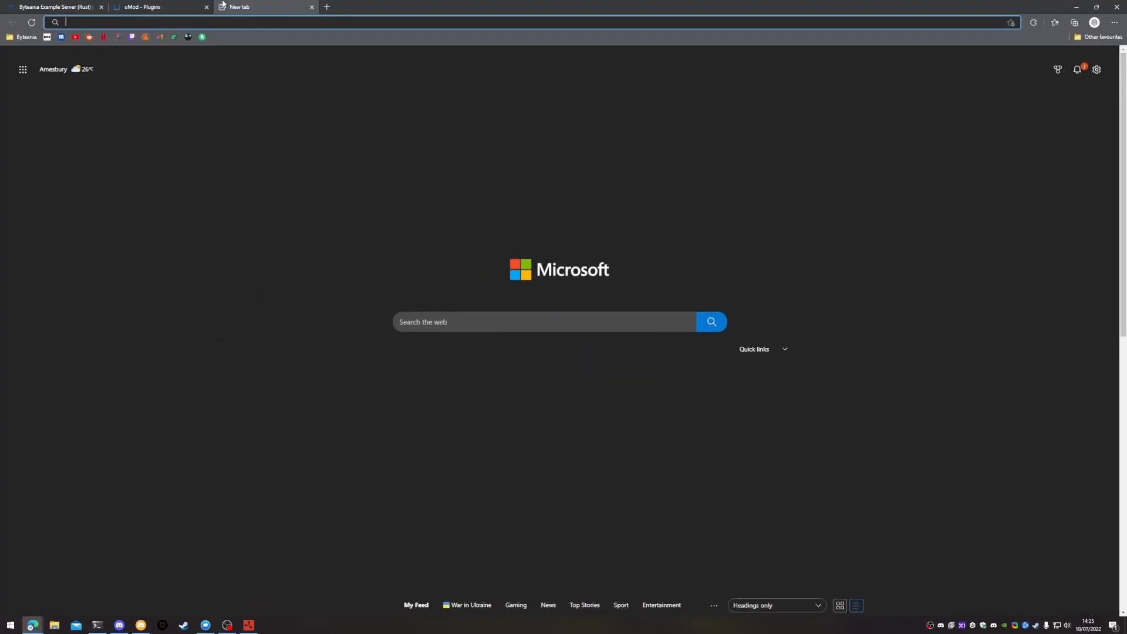
- Load lone.design, CHAOS Code and Codefling sites, then browse Lone Design's All Products catalogue
text(lone.design)
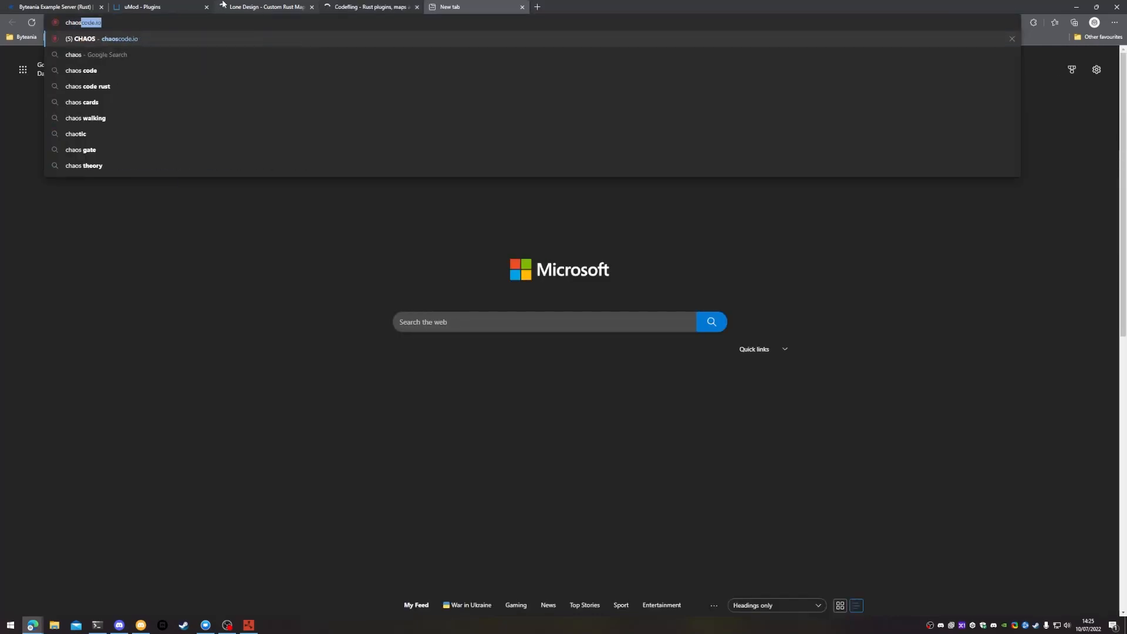
click(101, 39)
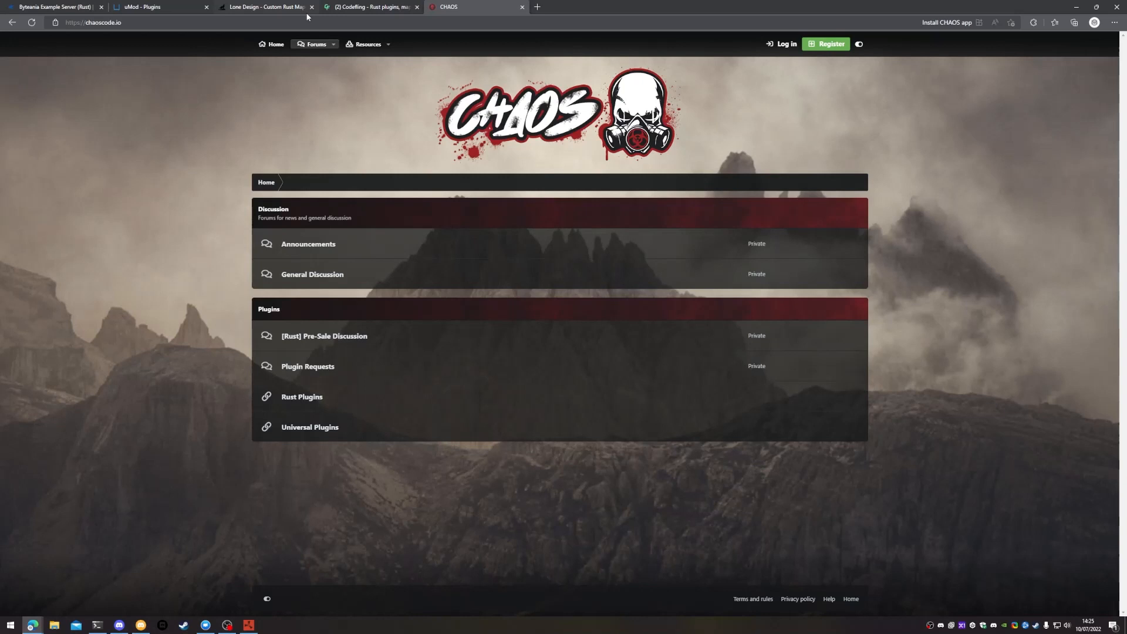
click(267, 8)
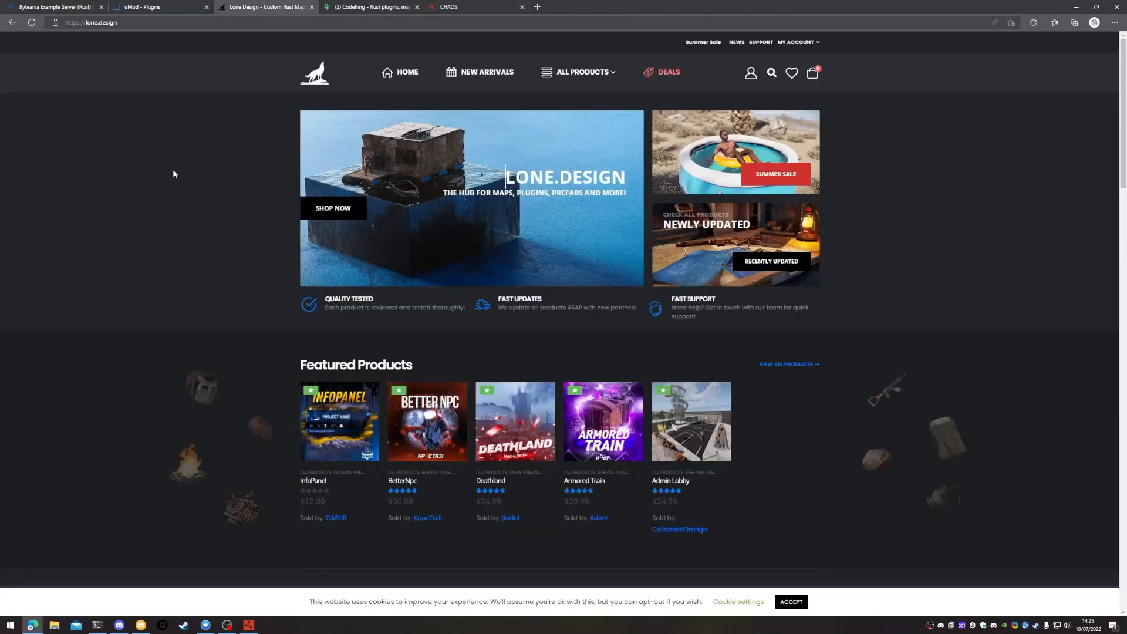
mouse_move(374, 101)
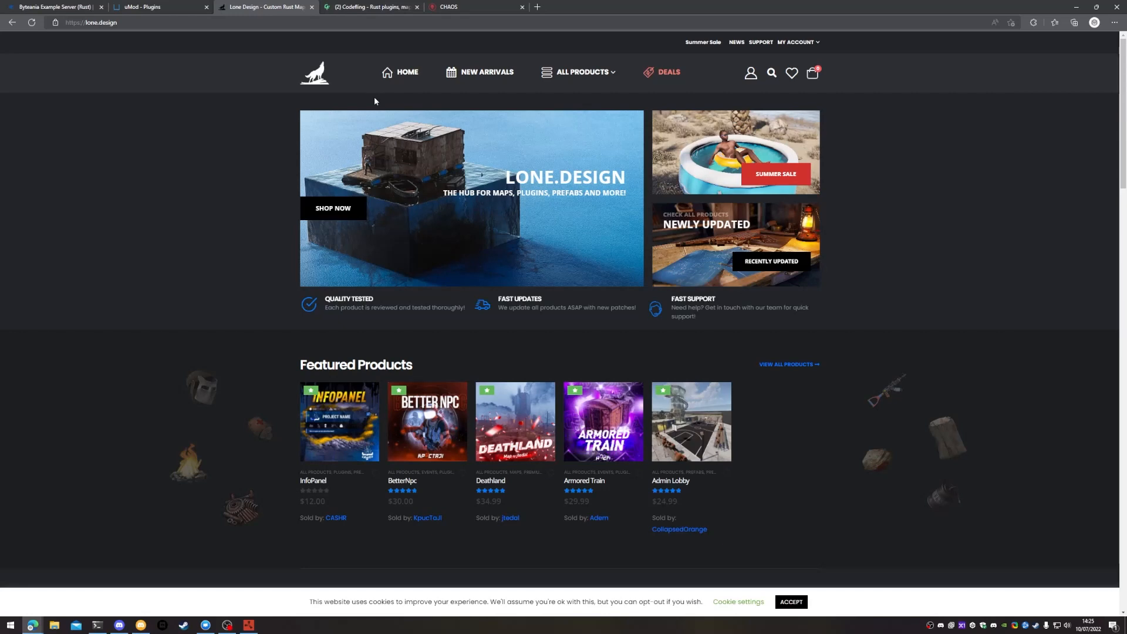
mouse_move(400, 109)
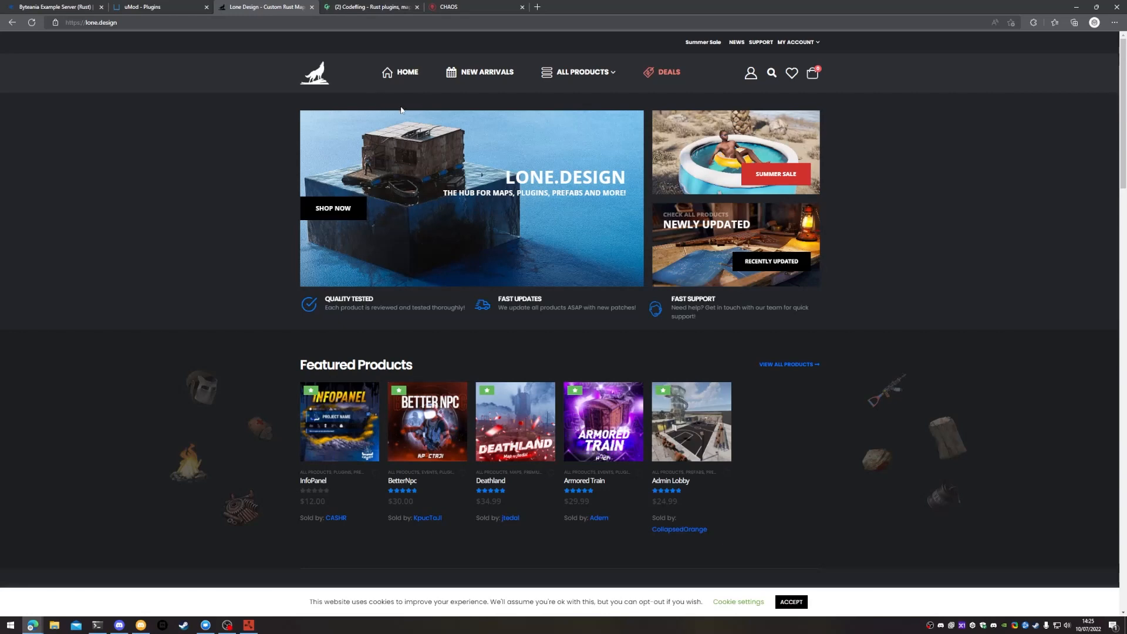
click(578, 71)
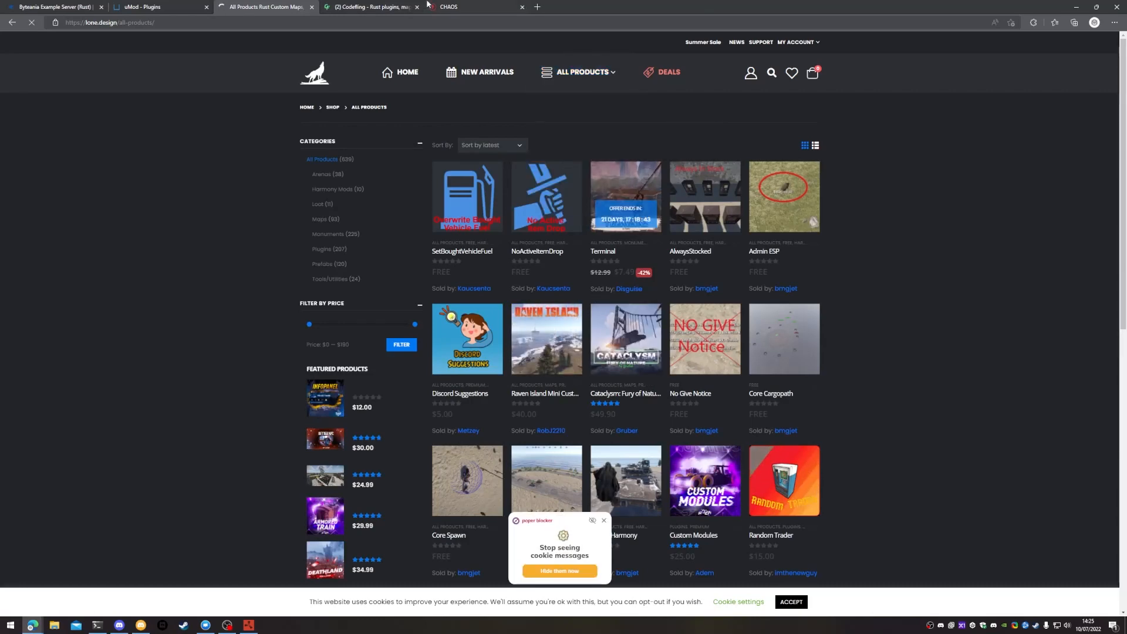
- Scroll through Codefling's new, trending and sale plugins, then bring CHAOS Code forward
click(370, 7)
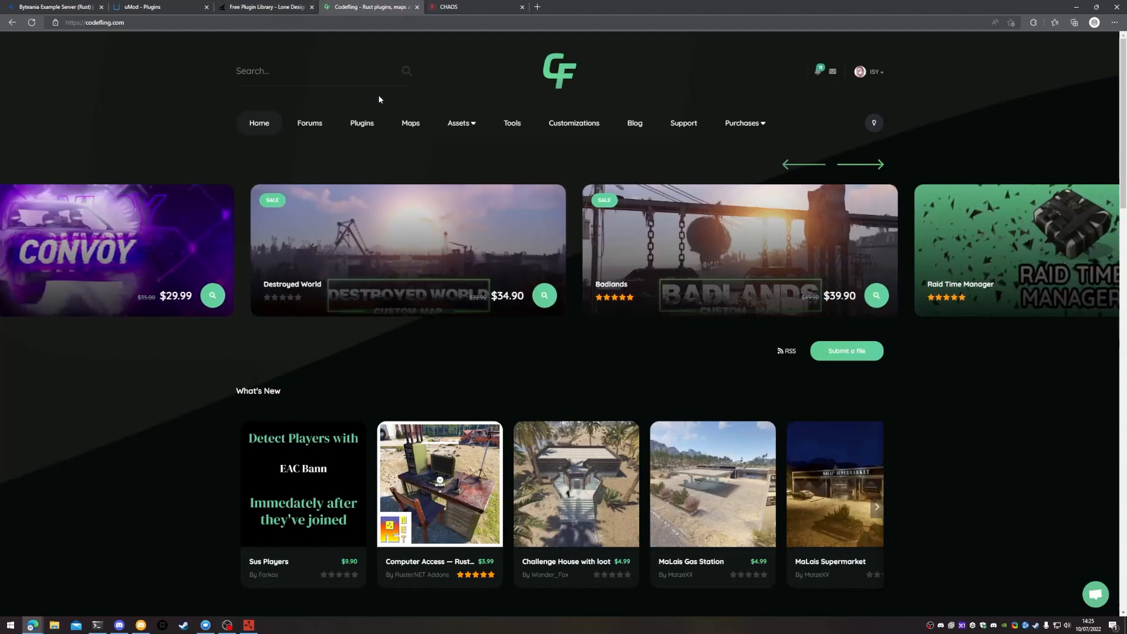
scroll(down, 3)
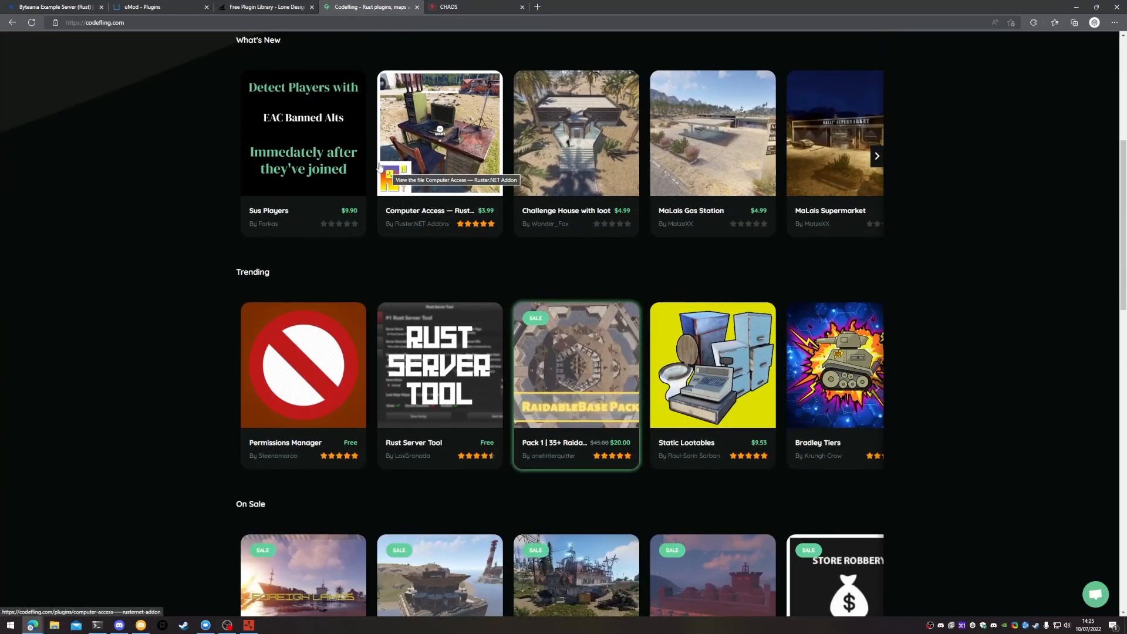
scroll(down, 3)
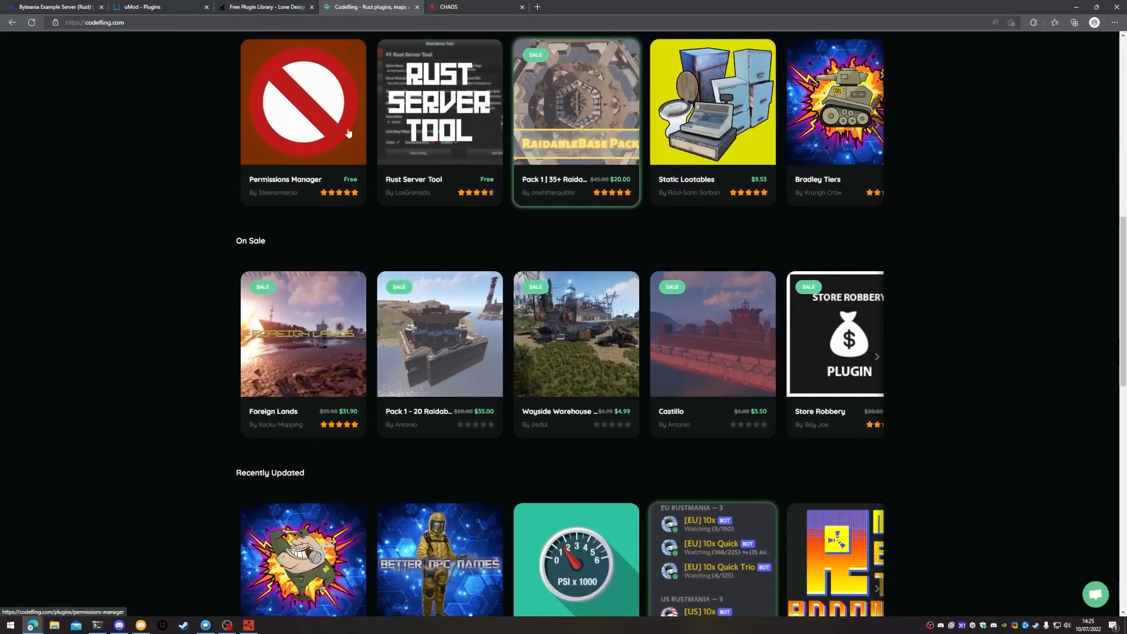
click(474, 7)
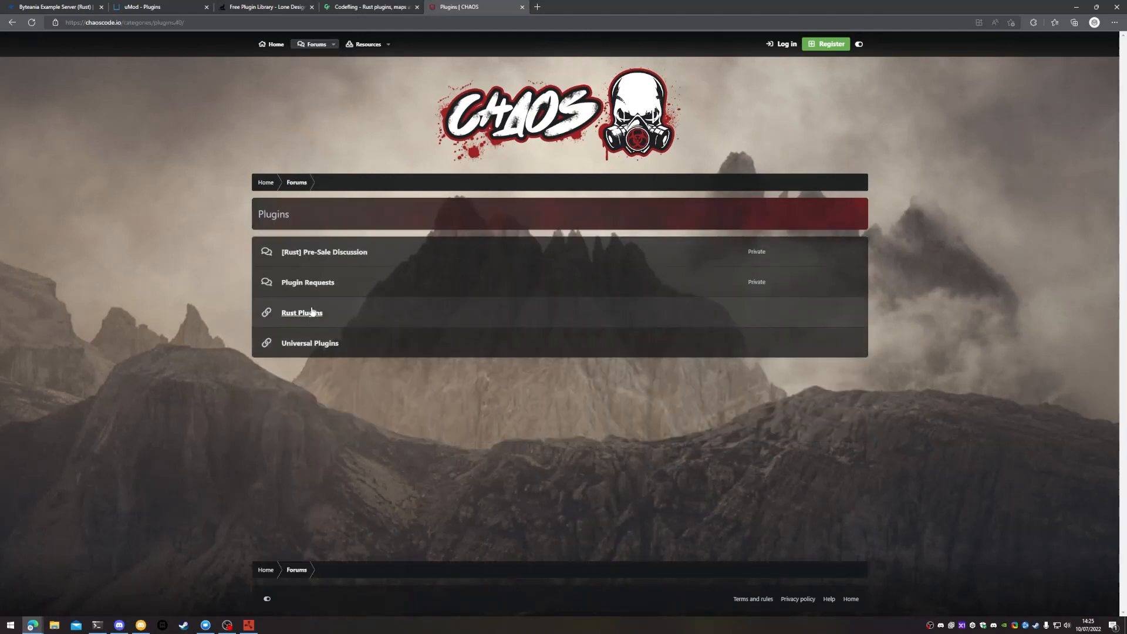
- Browse CHAOS Code's paid Rust plugin listings, then return to the Pterodactyl console
click(302, 312)
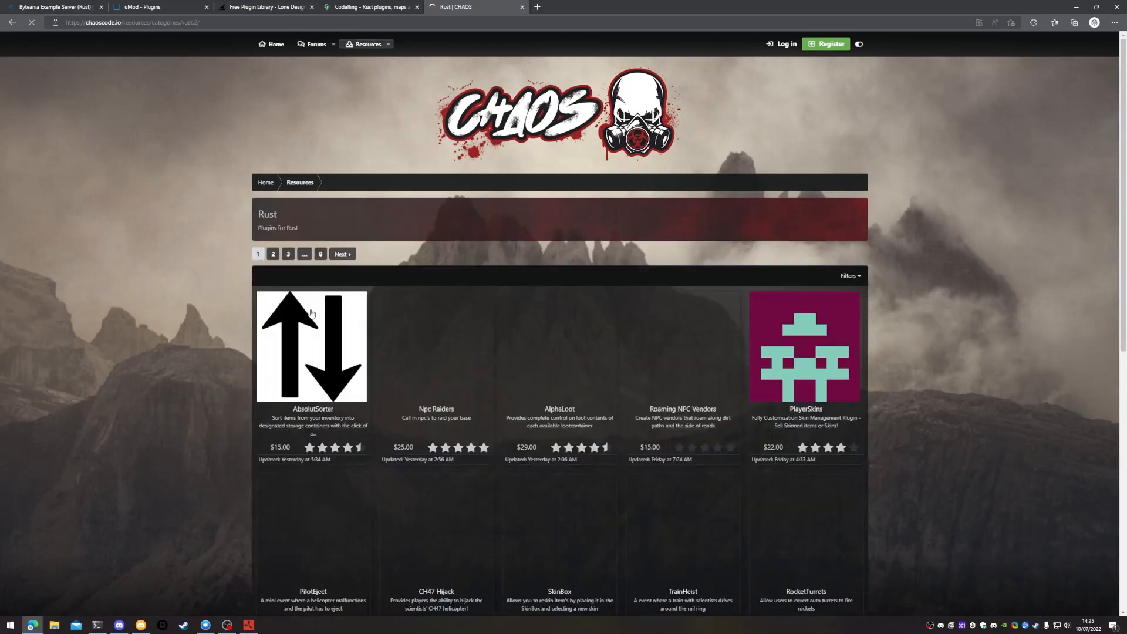
scroll(down, 3)
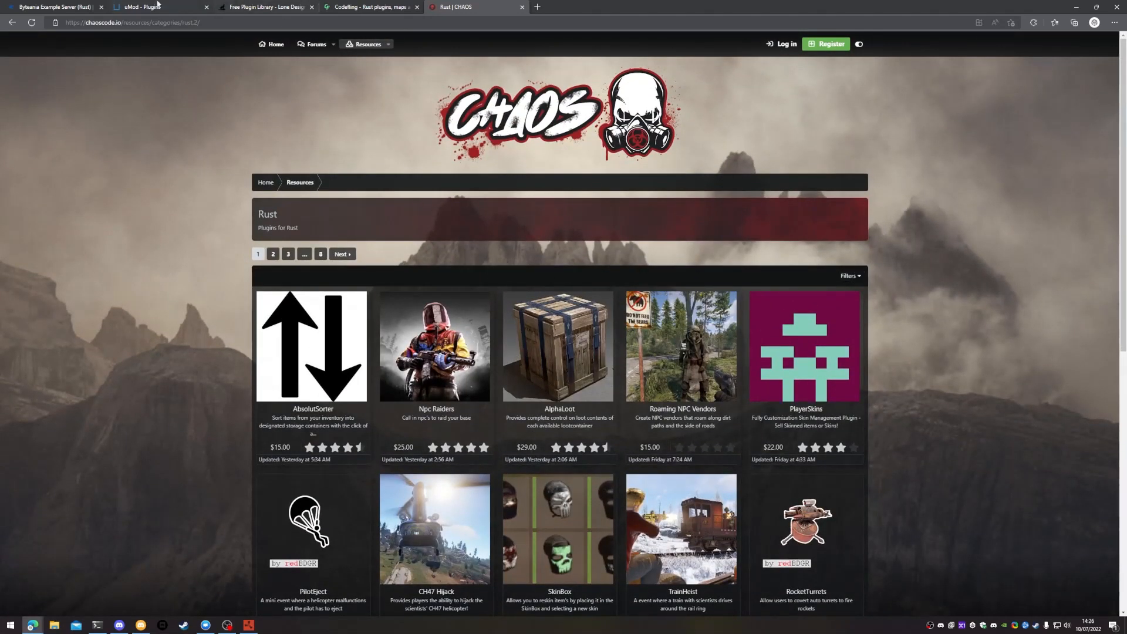
click(151, 7)
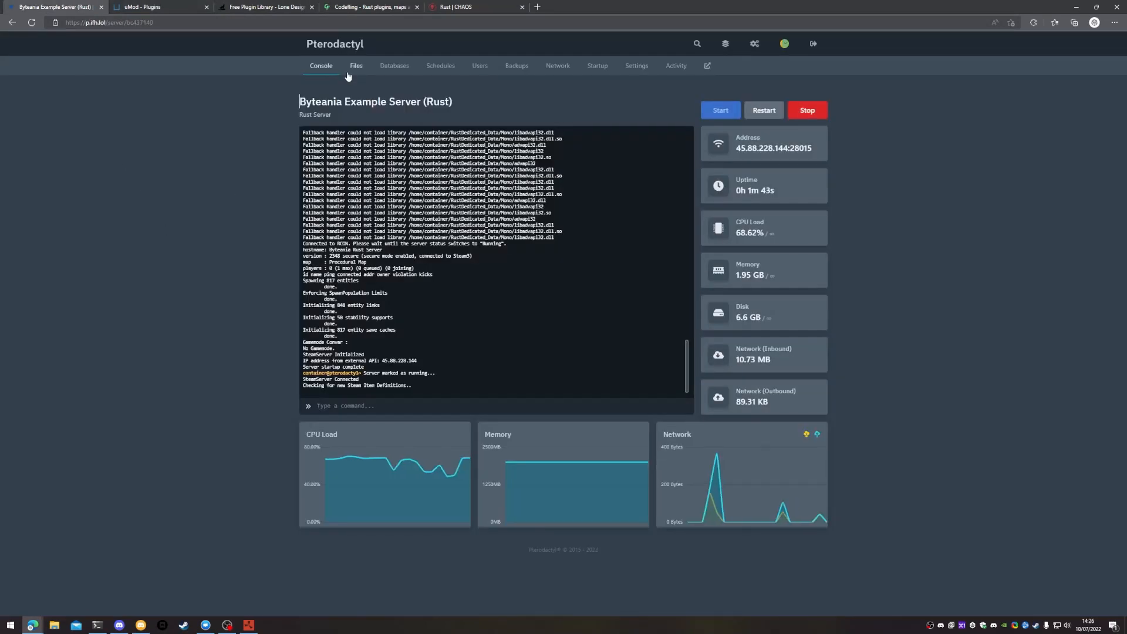
- Locate oxide.config.json in the server's oxide folder and load it in the editor
click(355, 66)
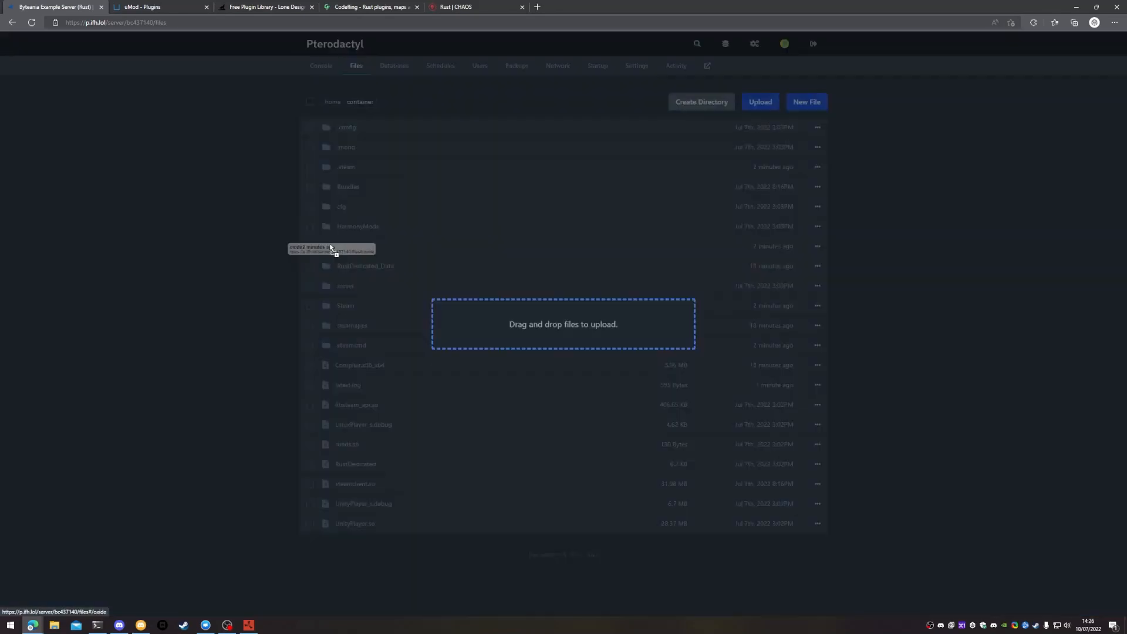
click(345, 245)
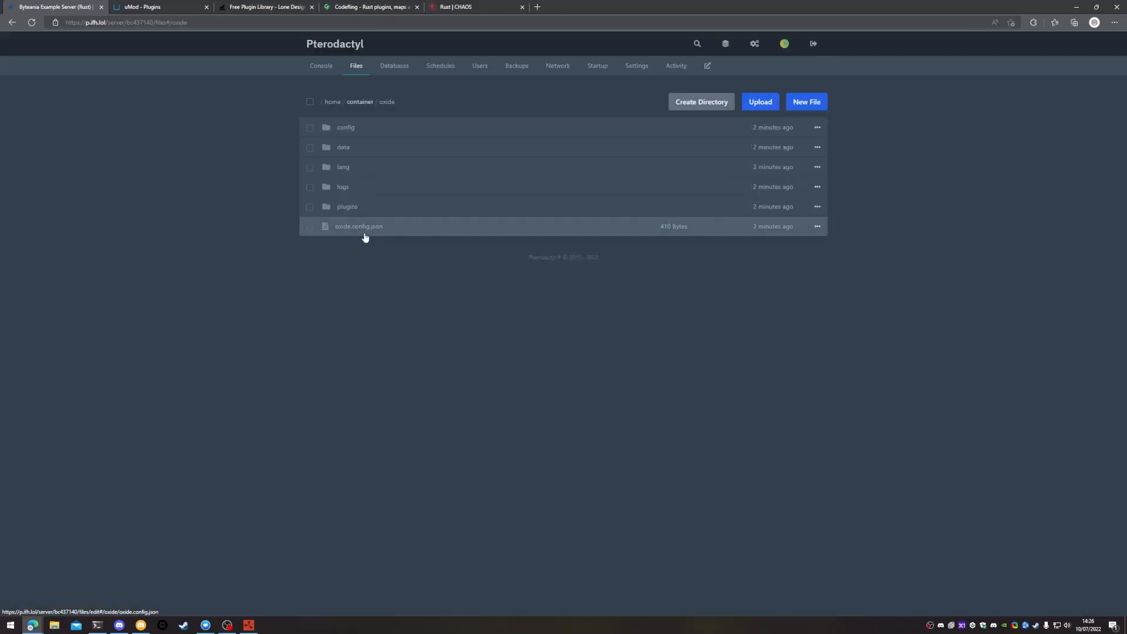
mouse_move(375, 232)
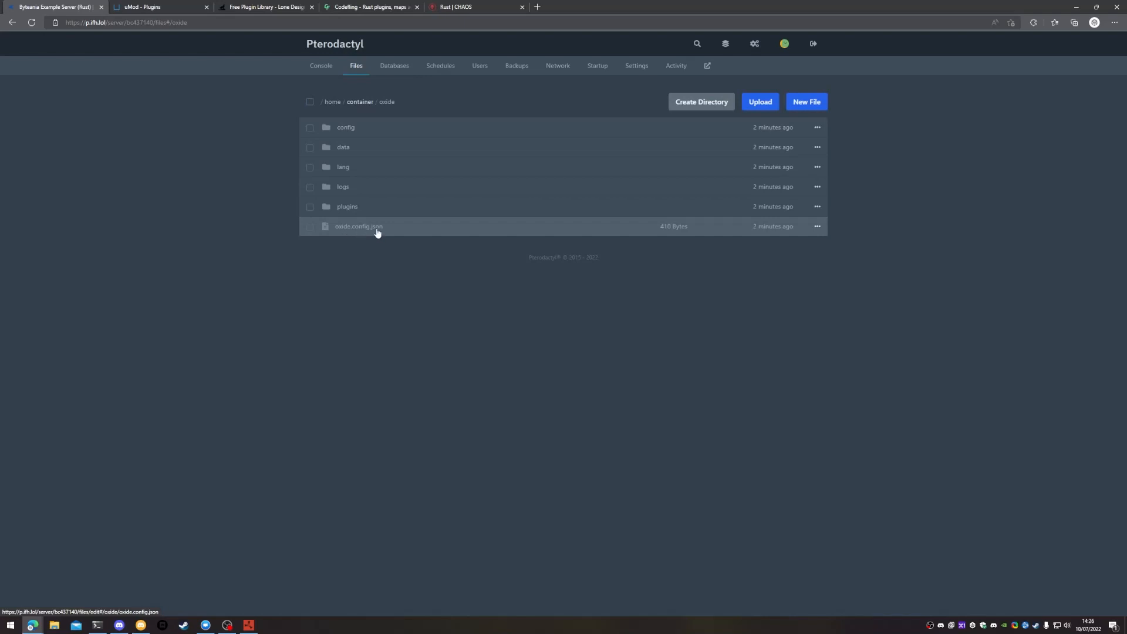
click(359, 227)
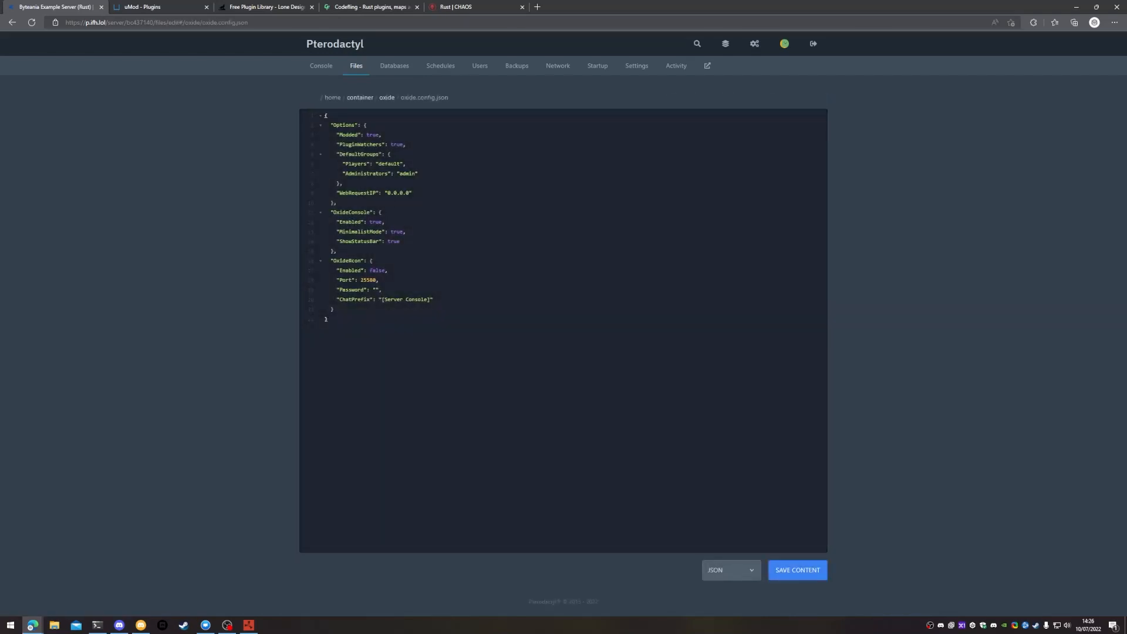
- Set PluginWatchers to false in oxide.config.json and save the file
double_click(359, 144)
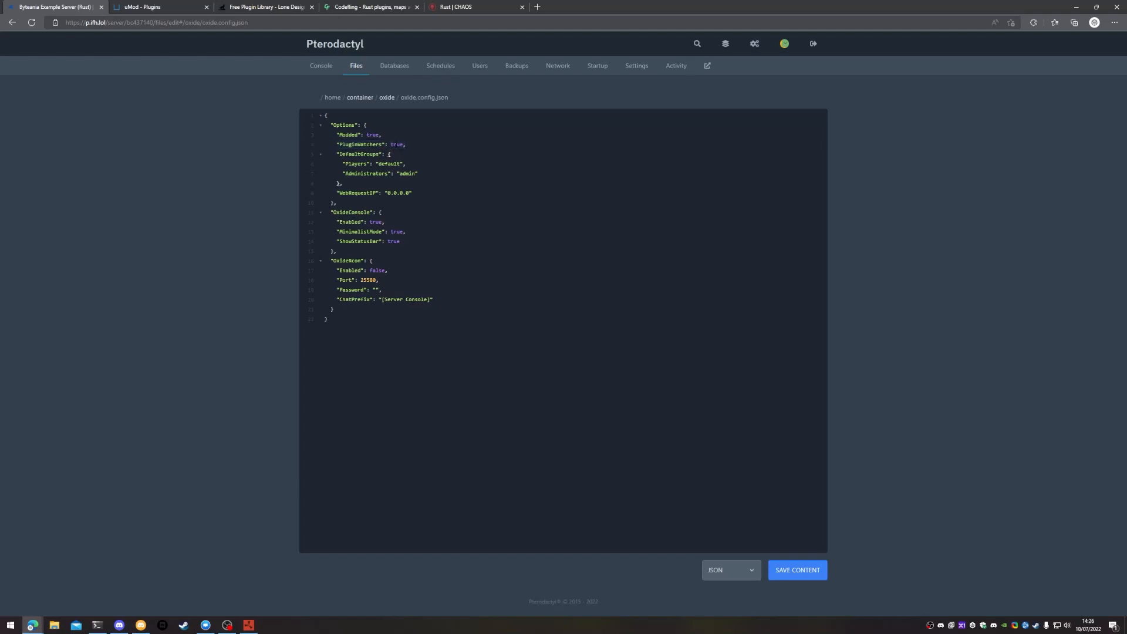
text(false)
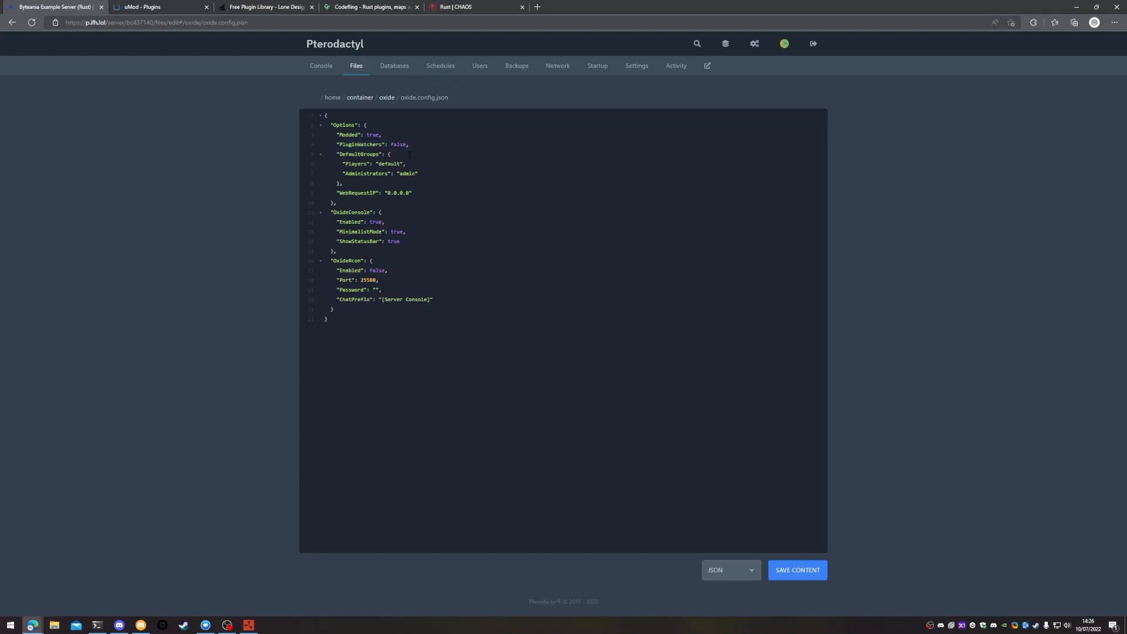
click(408, 145)
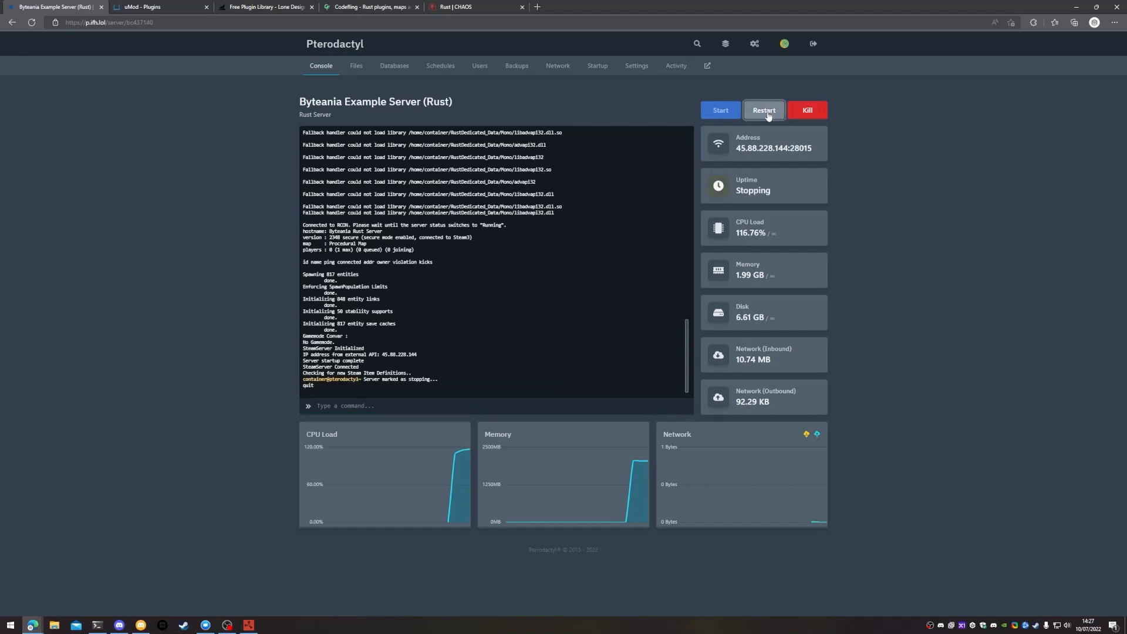
- Restart the Rust server so it boots with the updated Oxide config
click(763, 110)
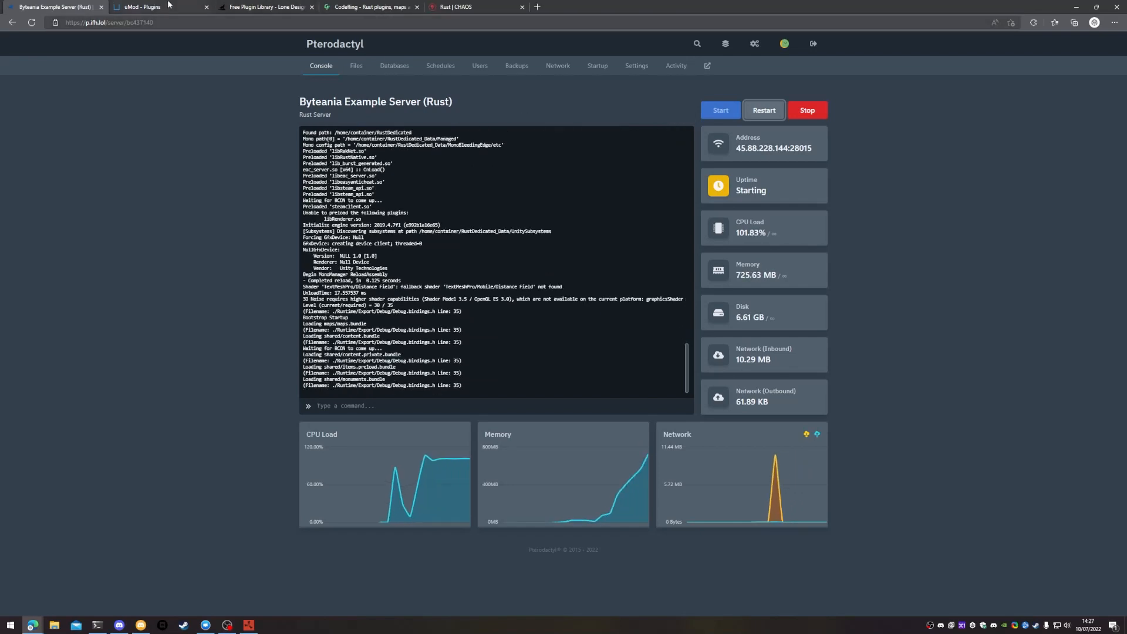
- Browse uMod's most-downloaded plugins across pages 2 and 1, with Vanish near the top
click(151, 7)
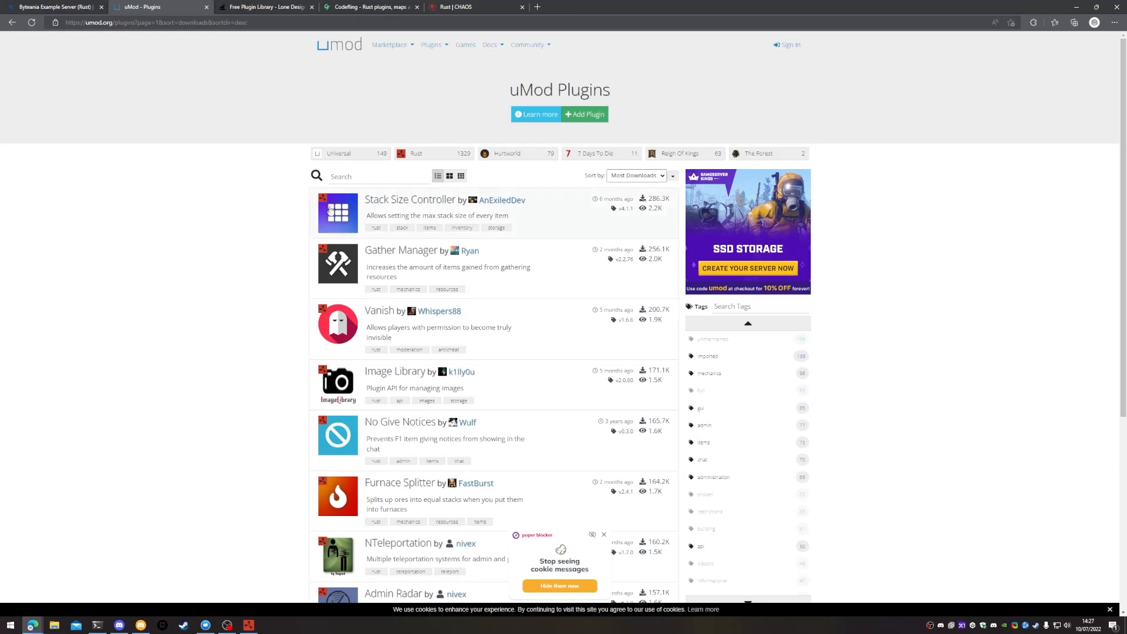
scroll(down, 3)
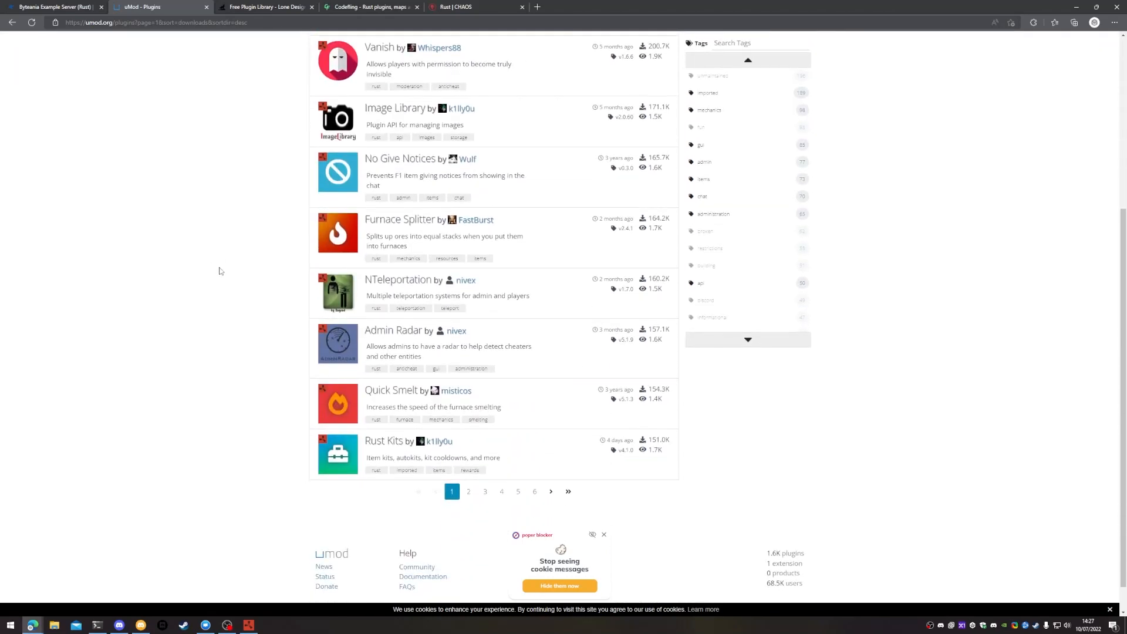
mouse_move(433, 527)
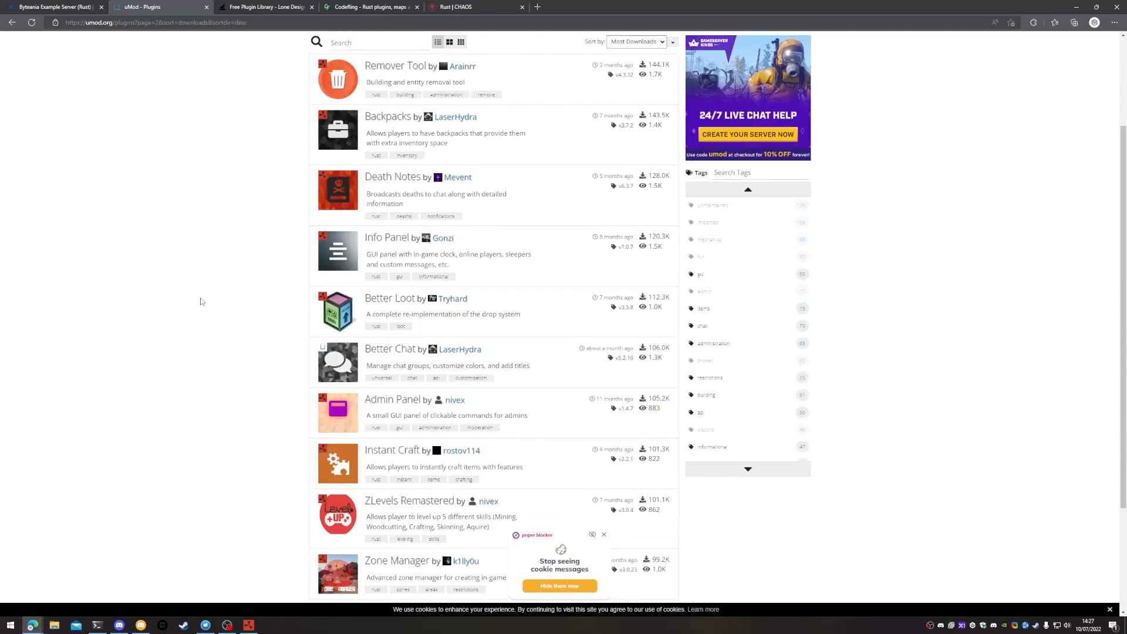
scroll(down, 3)
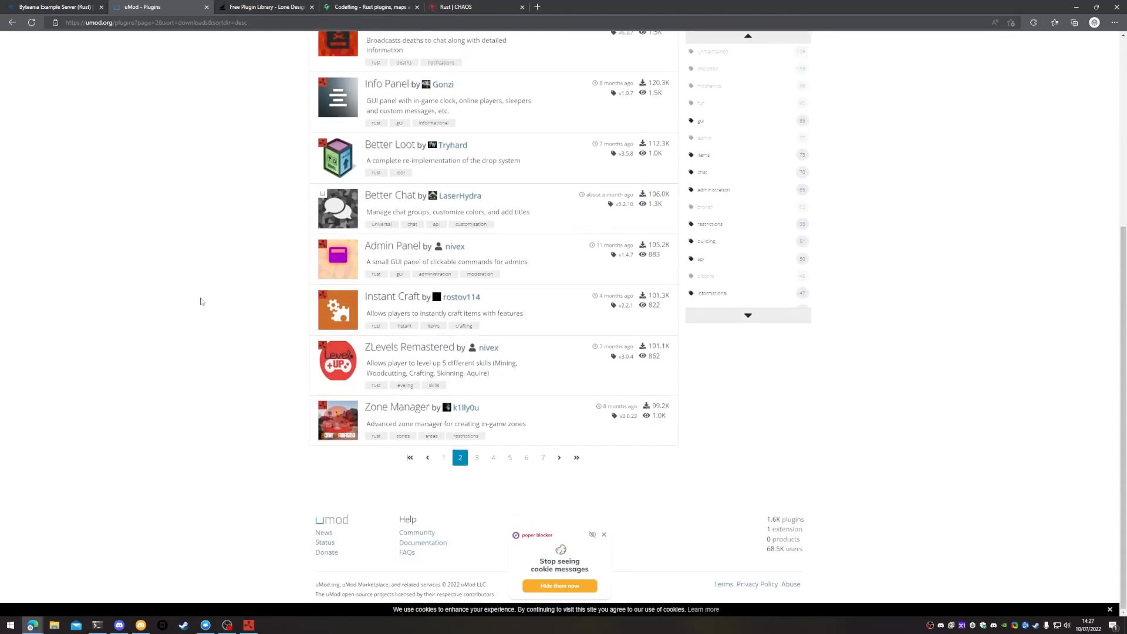
click(444, 457)
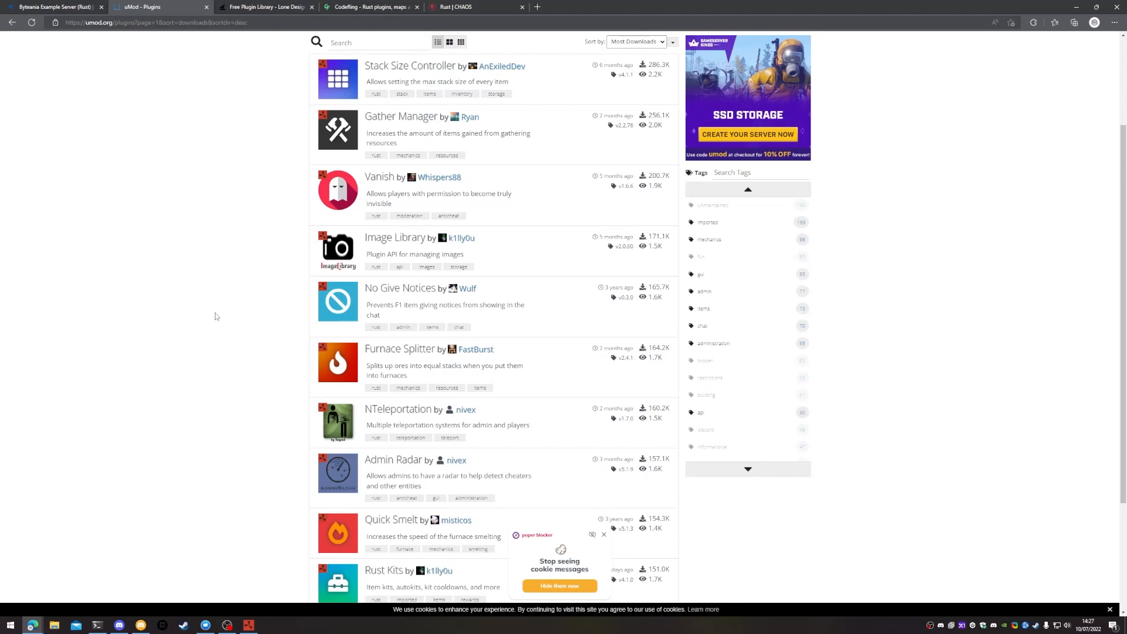
scroll(down, 3)
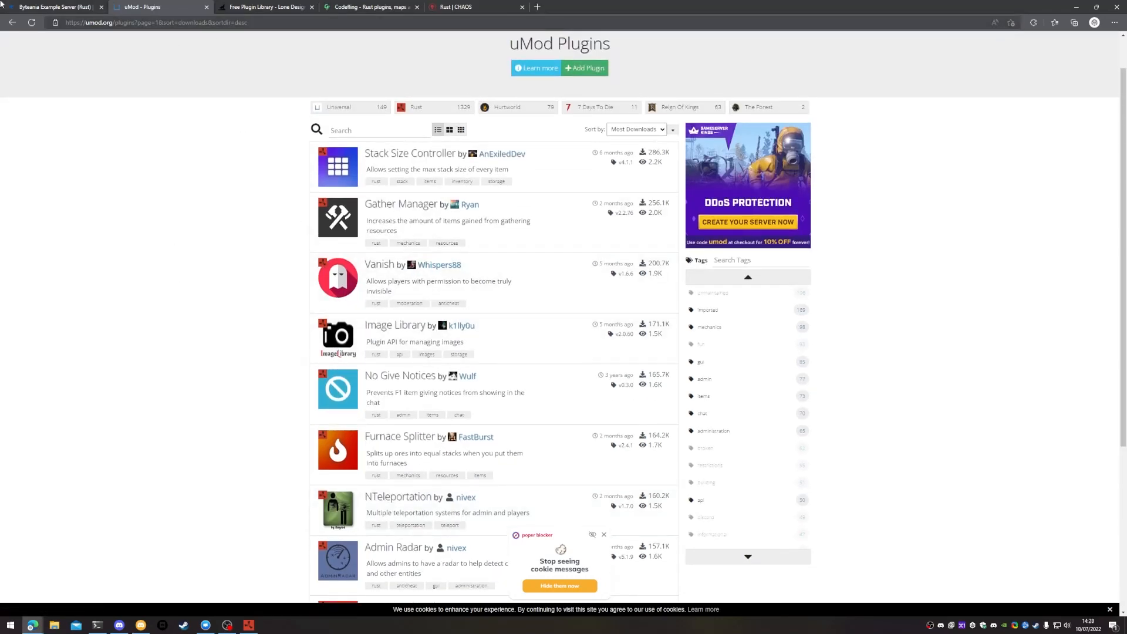
- View the Vanish plugin page on uMod and read its vanish.allow permission and vanish command
click(54, 8)
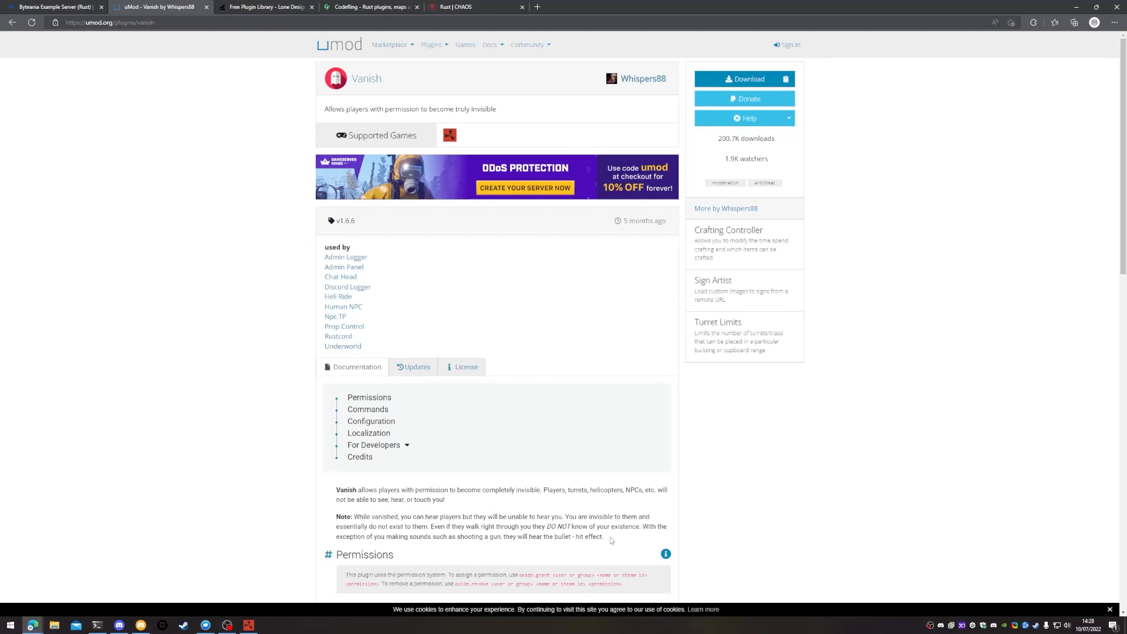
scroll(down, 3)
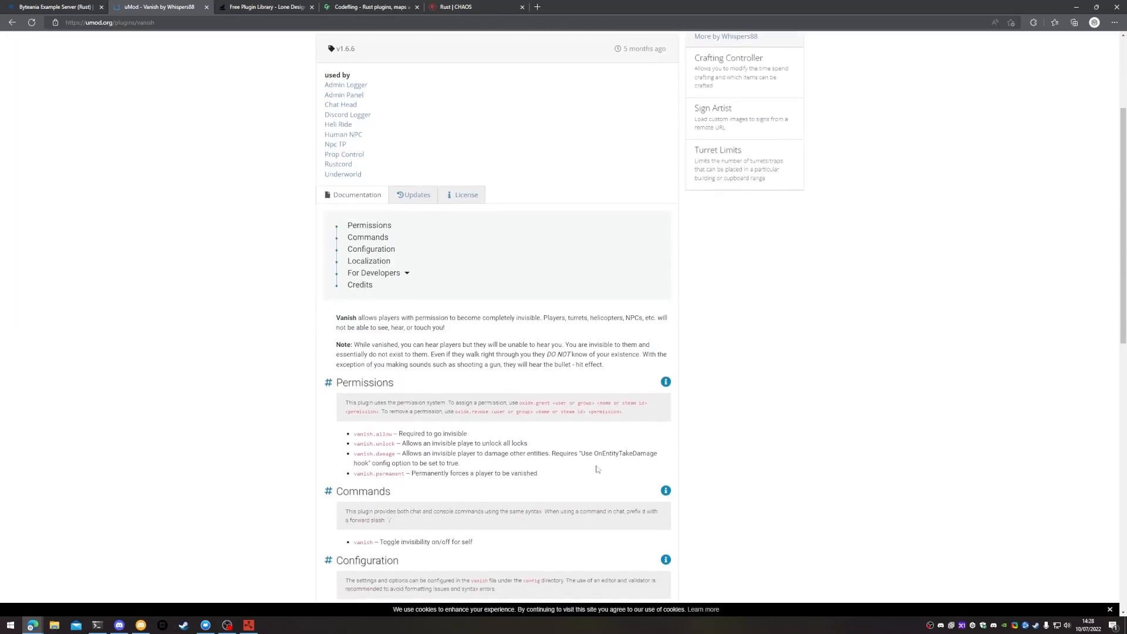
scroll(down, 3)
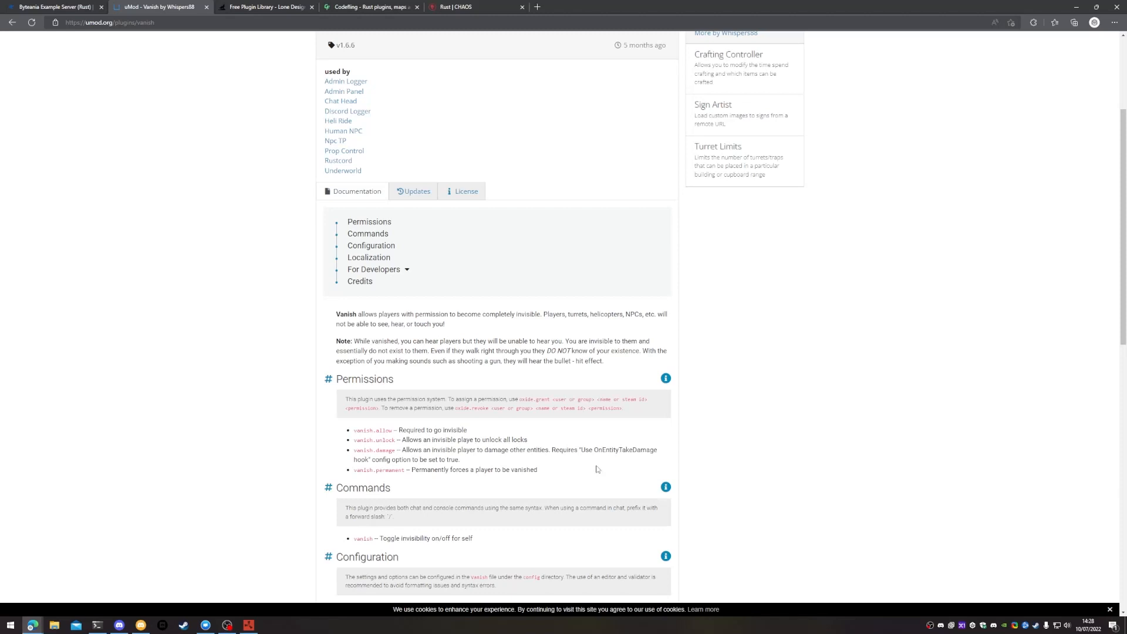
mouse_move(707, 464)
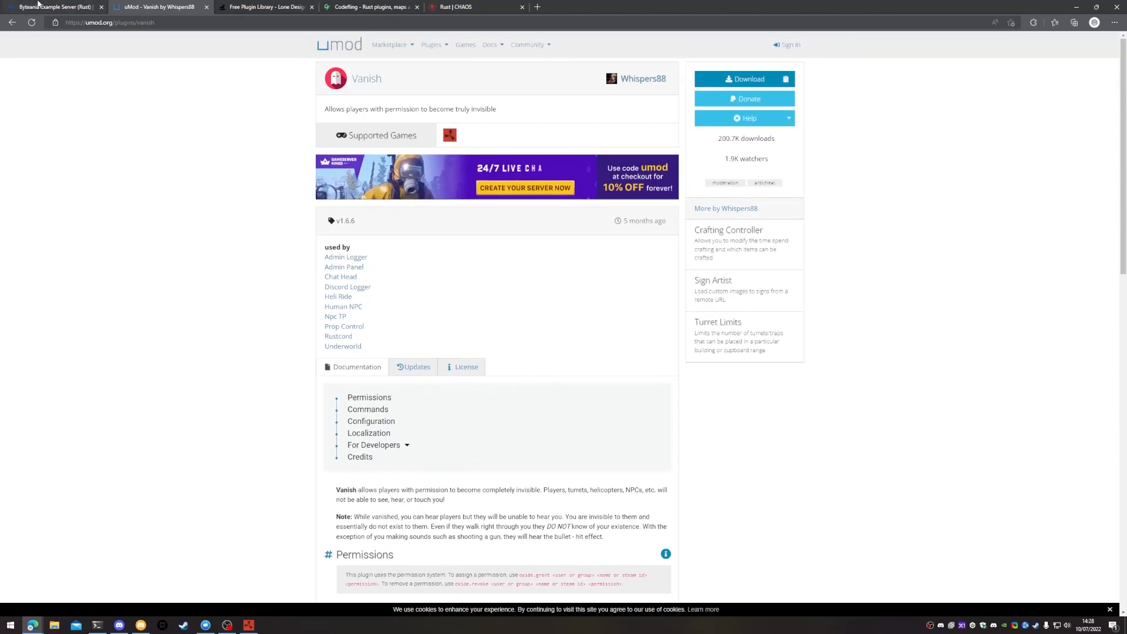
- Upload Vanish.cs from Downloads into the server's oxide/plugins folder
click(54, 7)
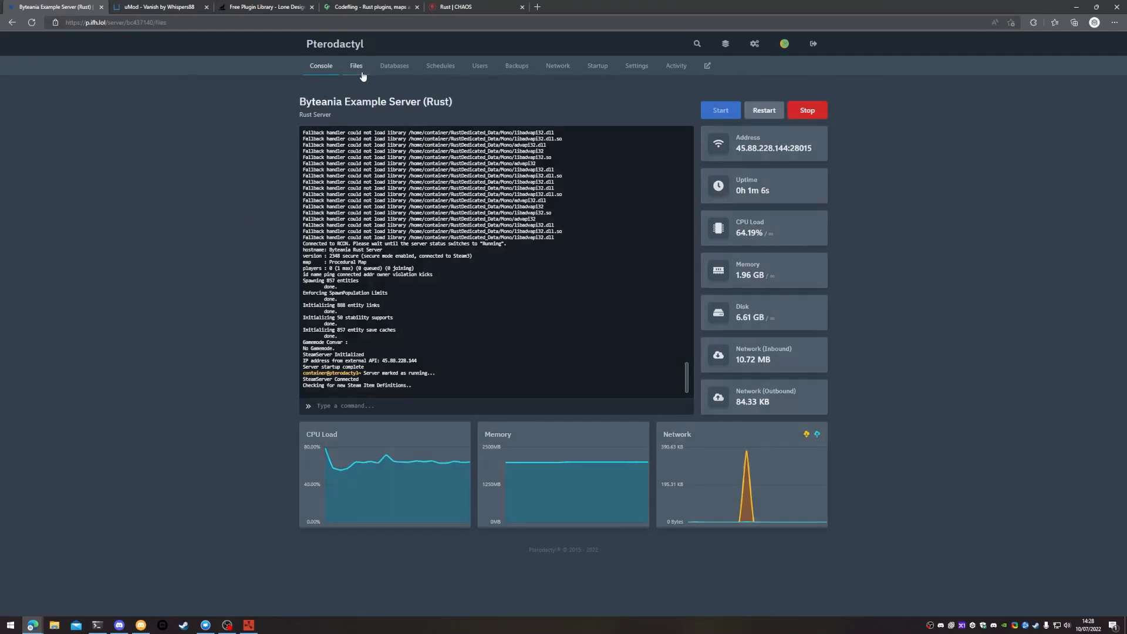
click(356, 66)
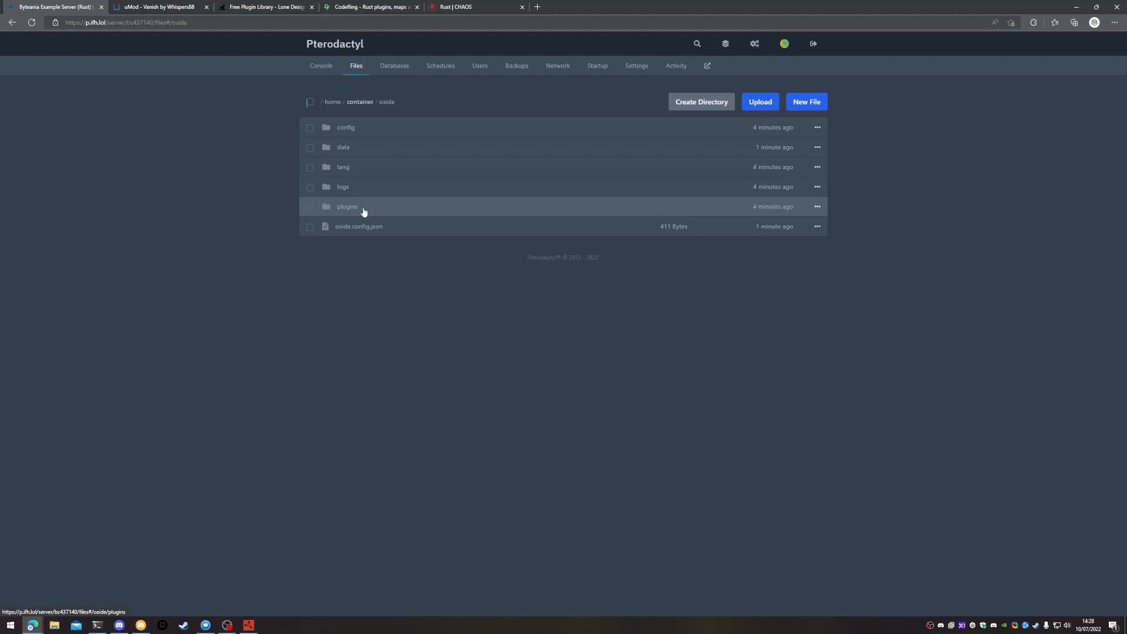
click(348, 206)
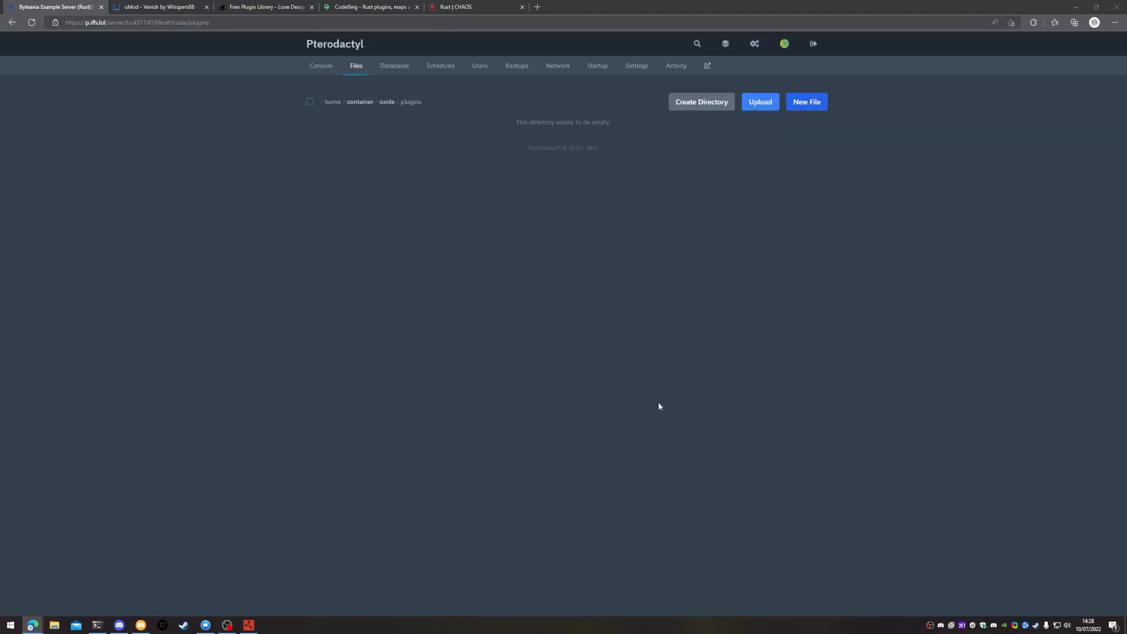
click(759, 101)
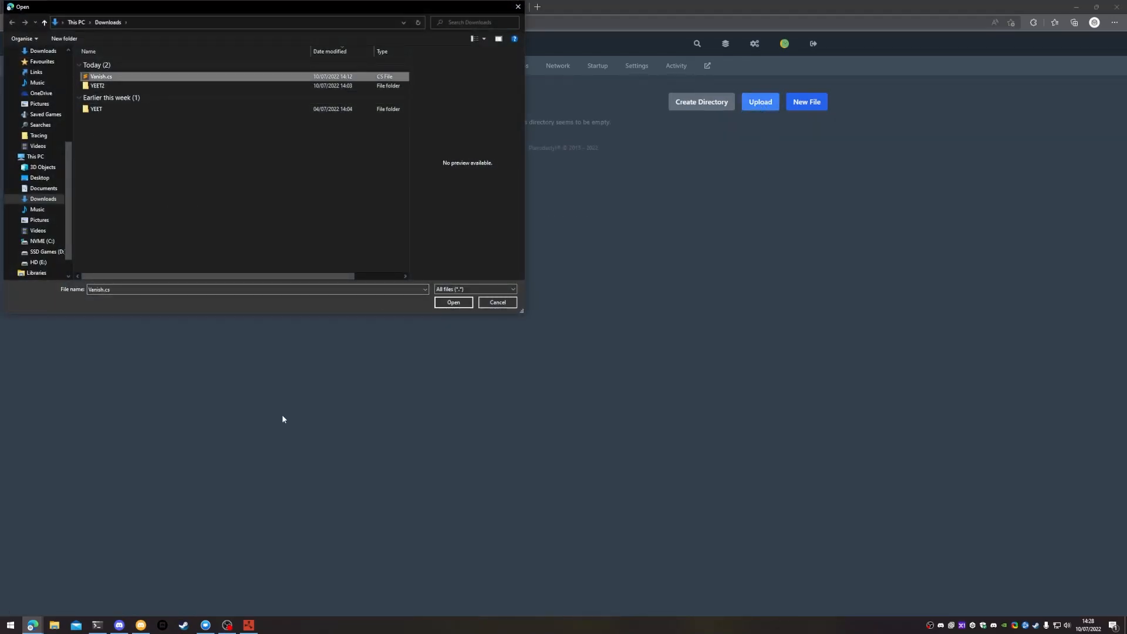
click(452, 302)
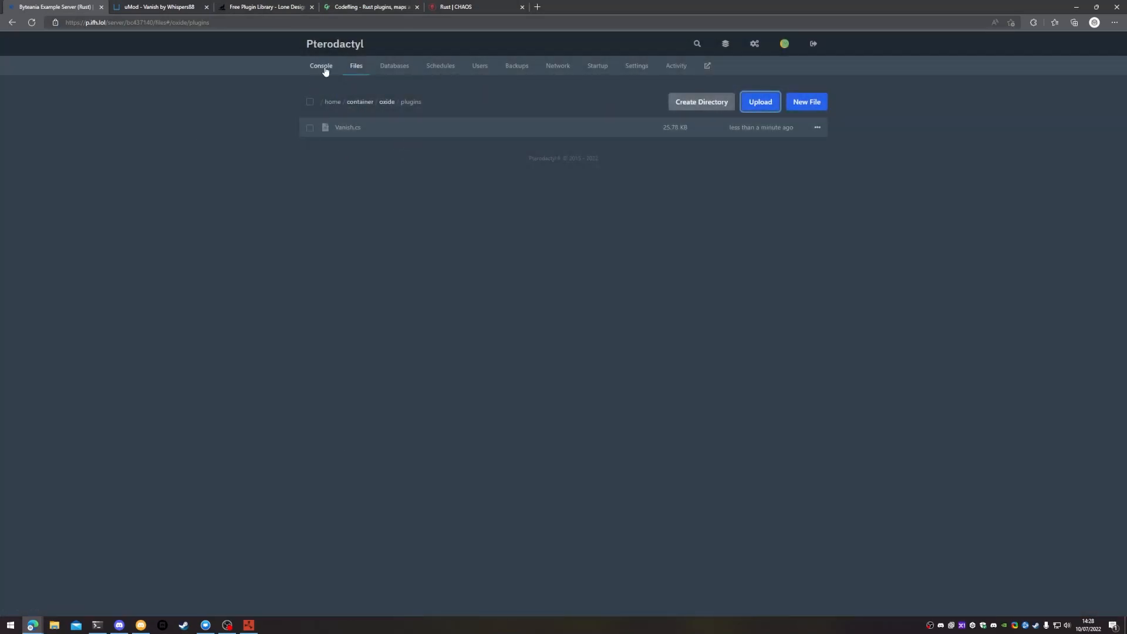
- Run o.load Vanish in the console so Vanish 1.6.6 compiles and loads
click(321, 66)
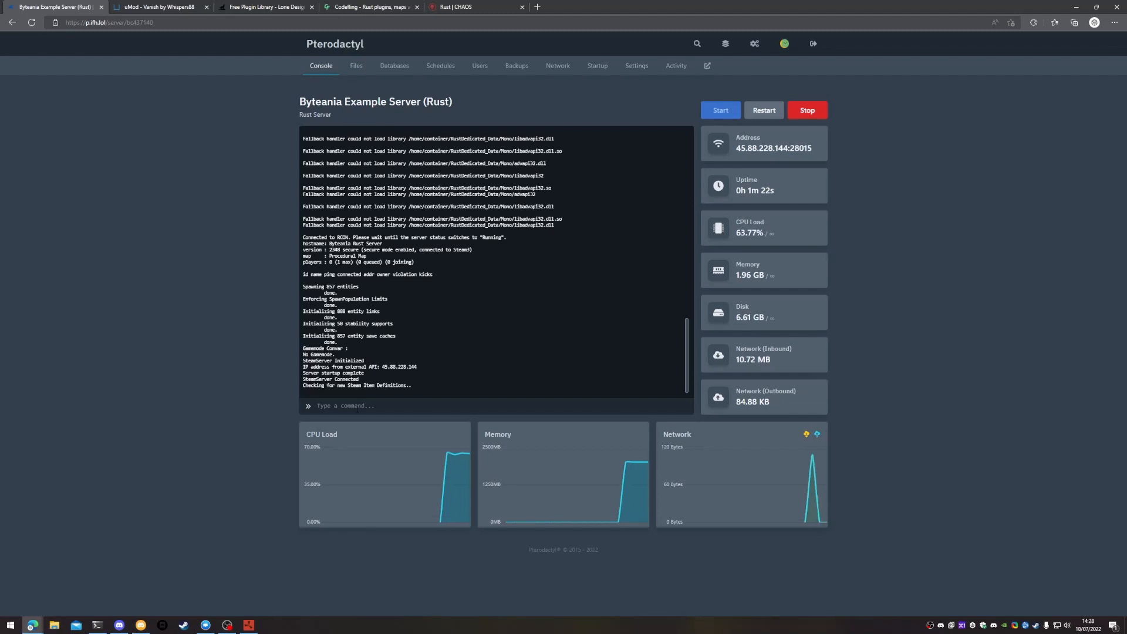
click(495, 405)
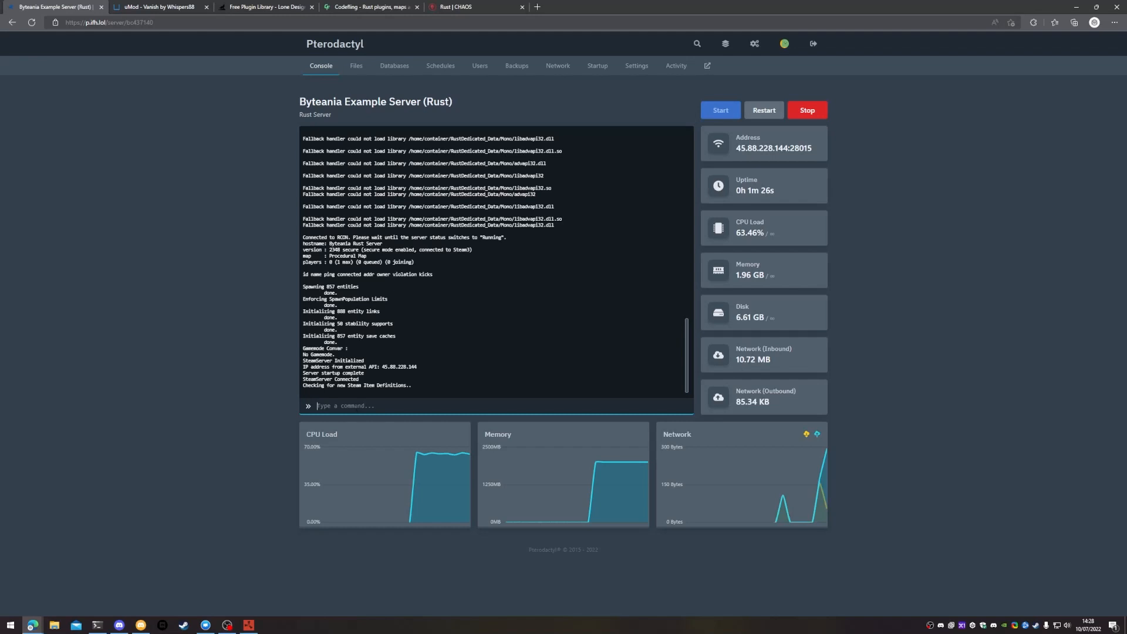
text(o.)
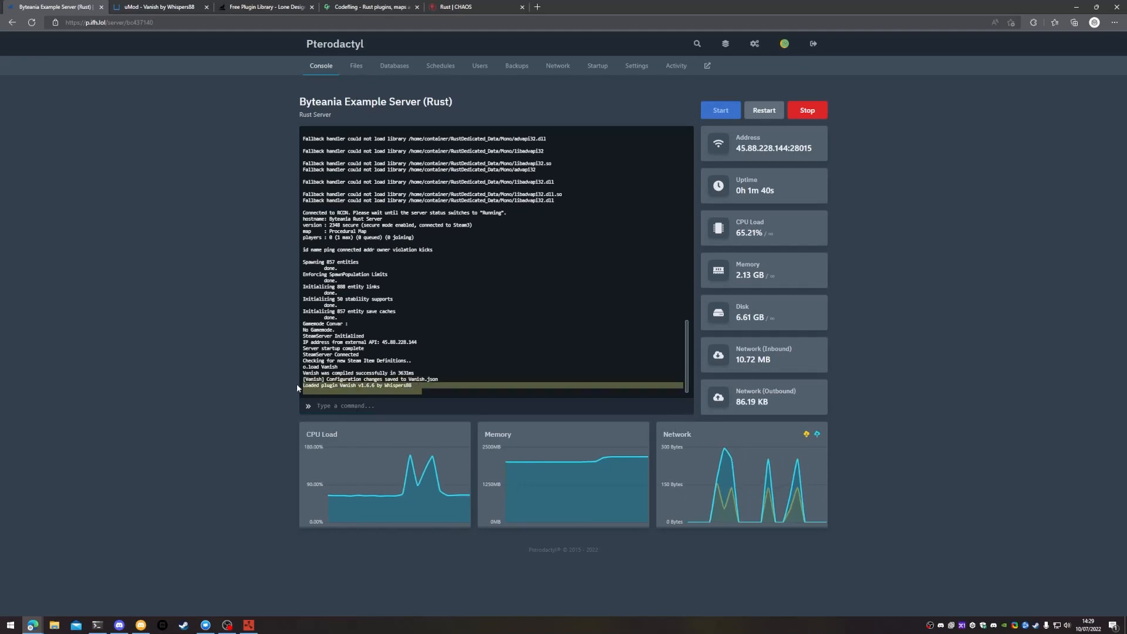
- Inspect Vanish.json inside the oxide/config folder, then return to the oxide folder
click(355, 65)
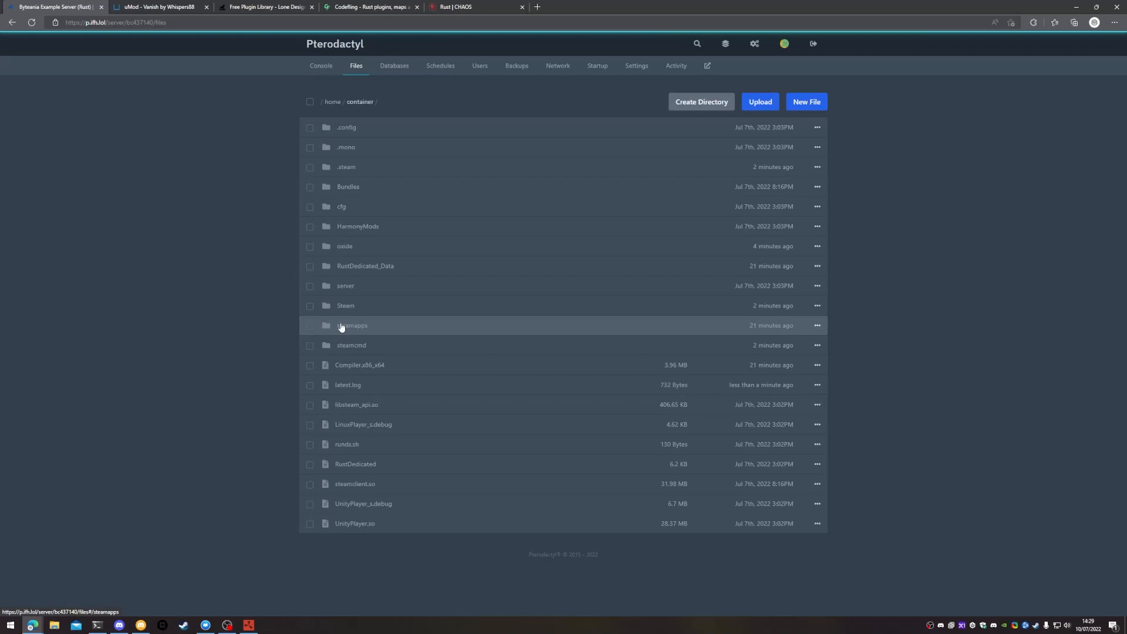
click(344, 245)
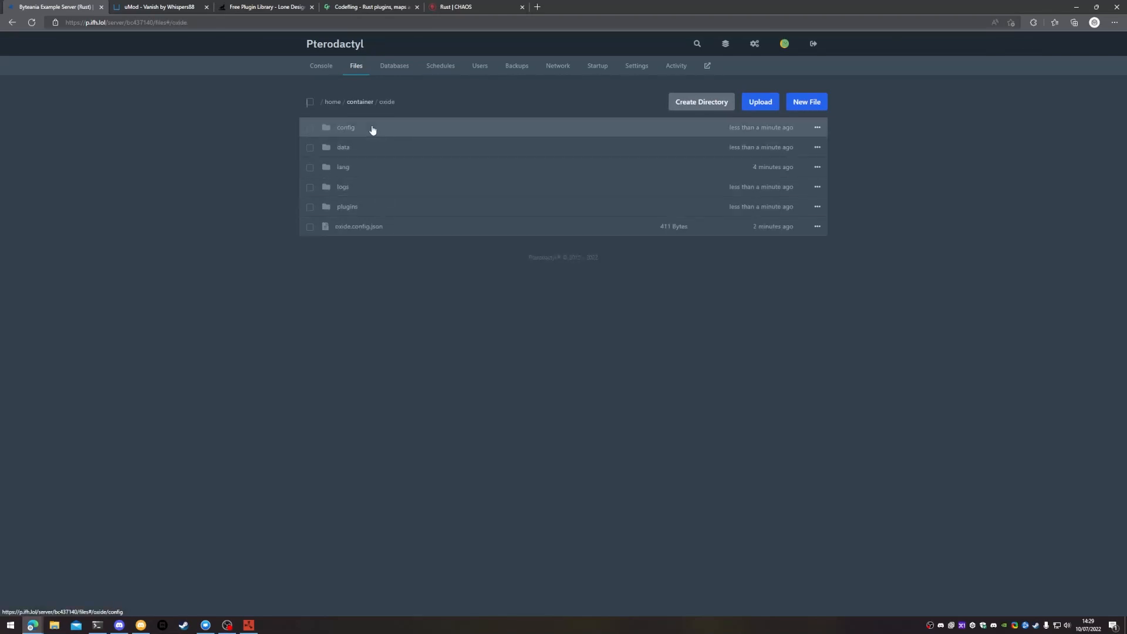
click(345, 126)
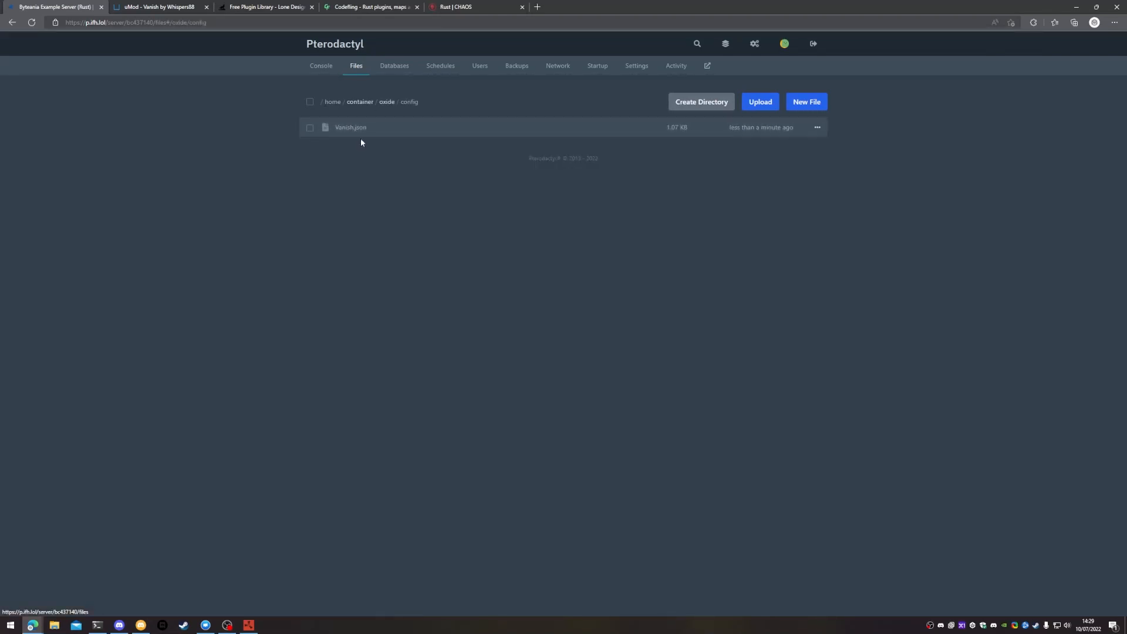
click(351, 127)
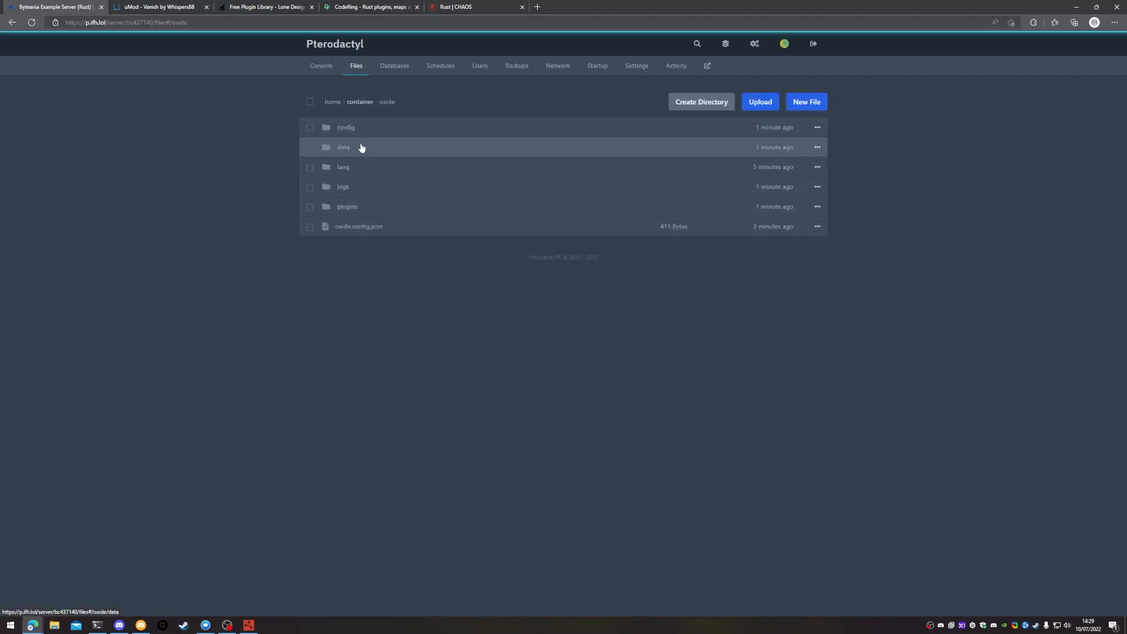
- Review the oxide data folder and Vanish's English language messages, then return to the console
click(342, 148)
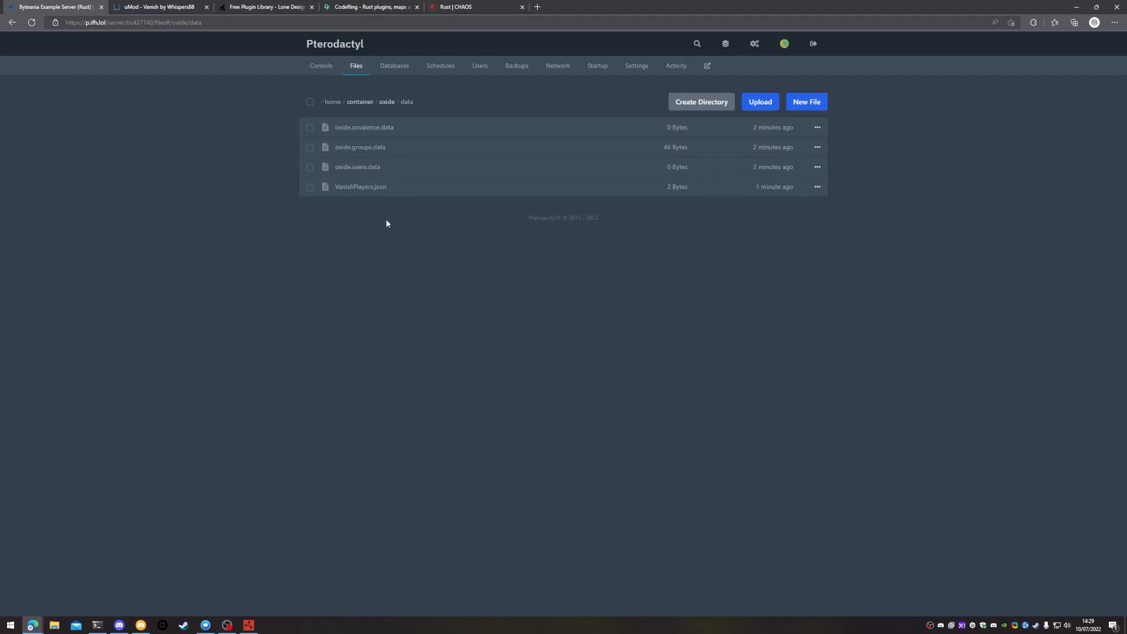
click(361, 187)
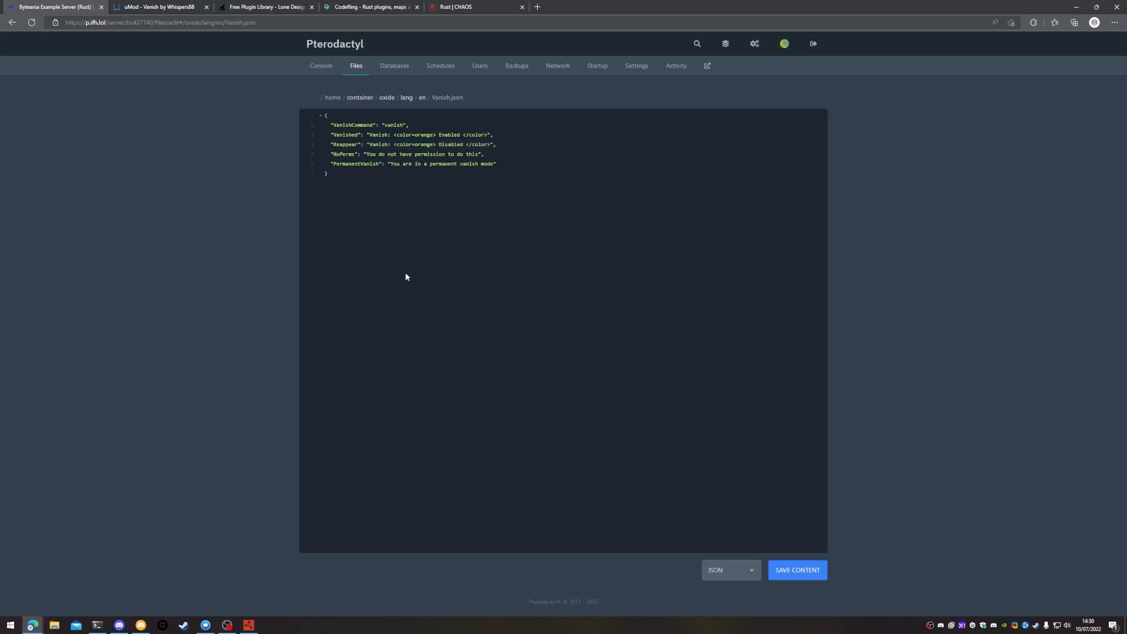
click(494, 163)
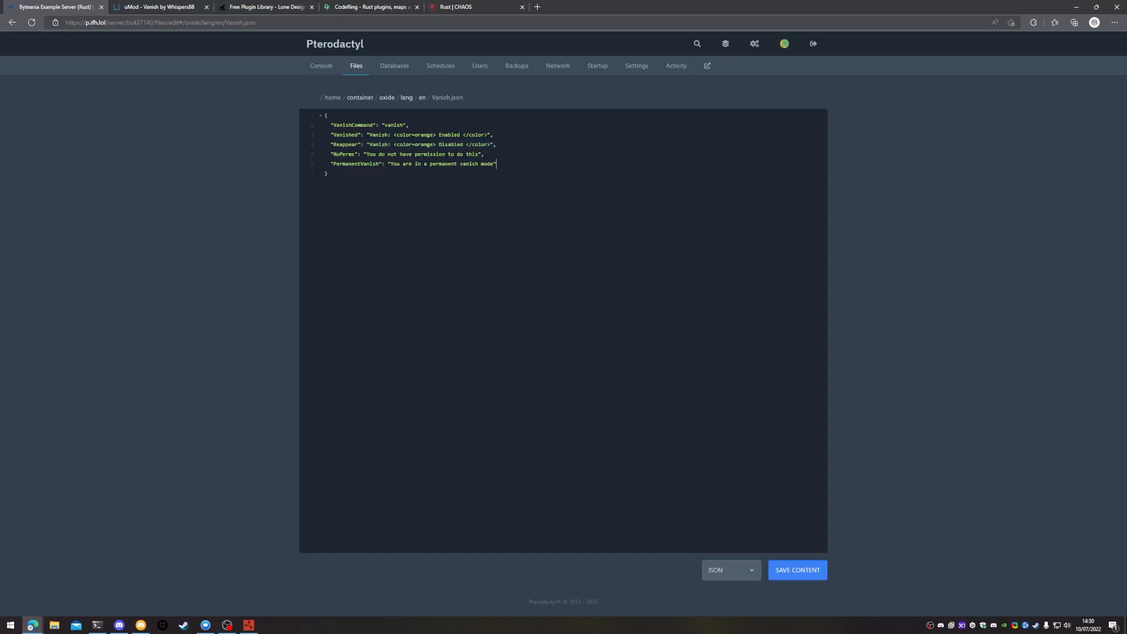
mouse_move(321, 65)
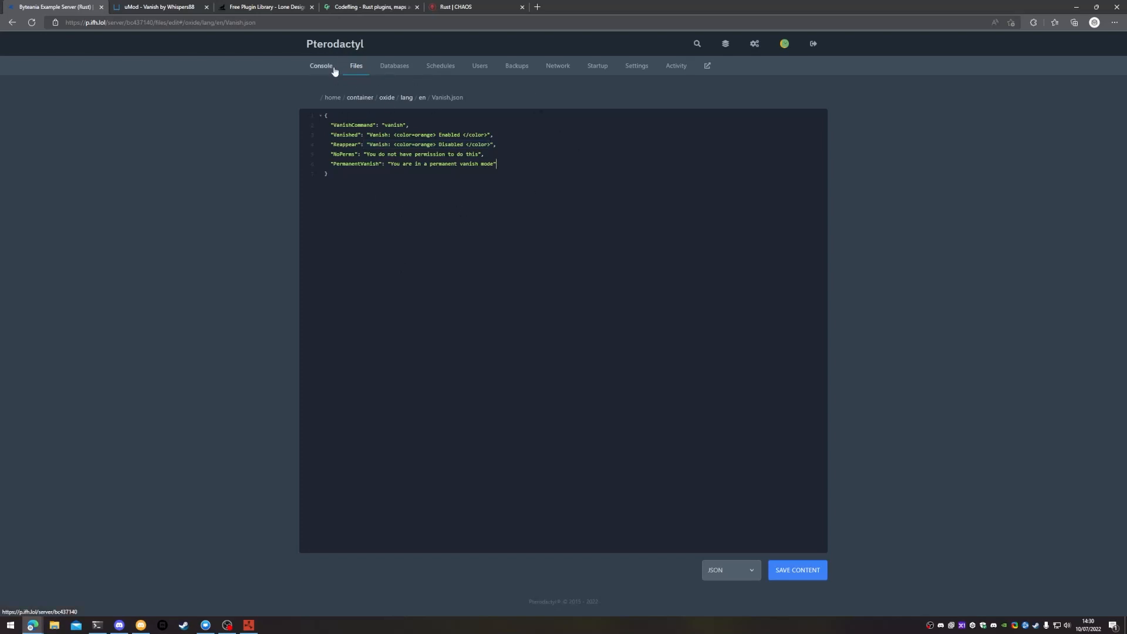
click(321, 66)
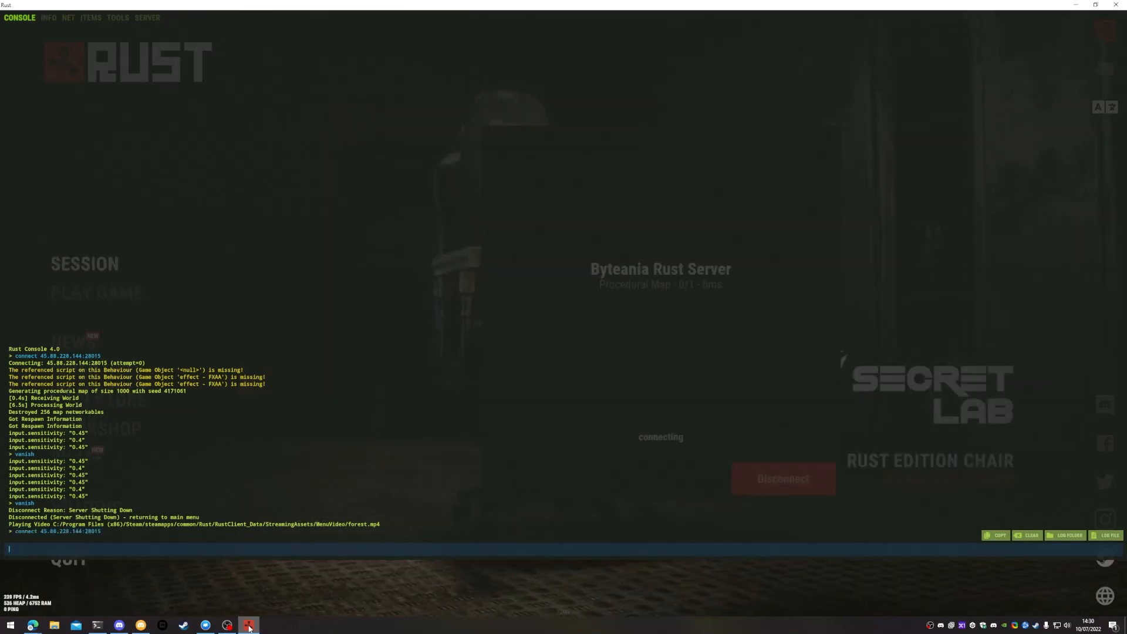
- Reconnect to the Byteania Rust Server from the Rust F1 console
click(227, 625)
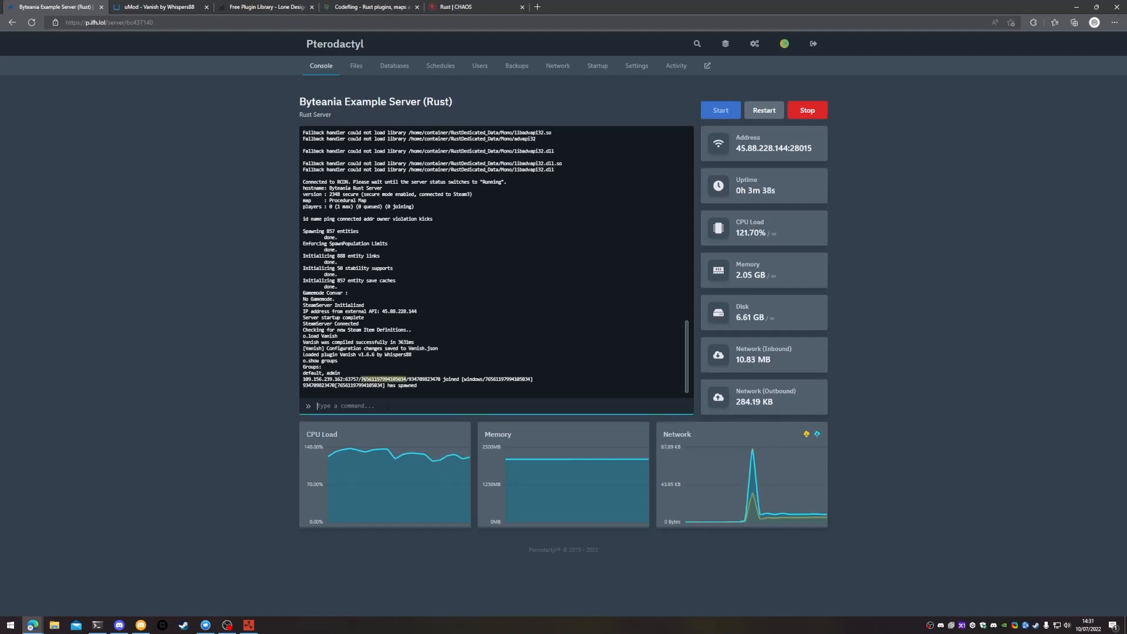
- Make the joined player a server owner with ownerid and save the config
text(owner1)
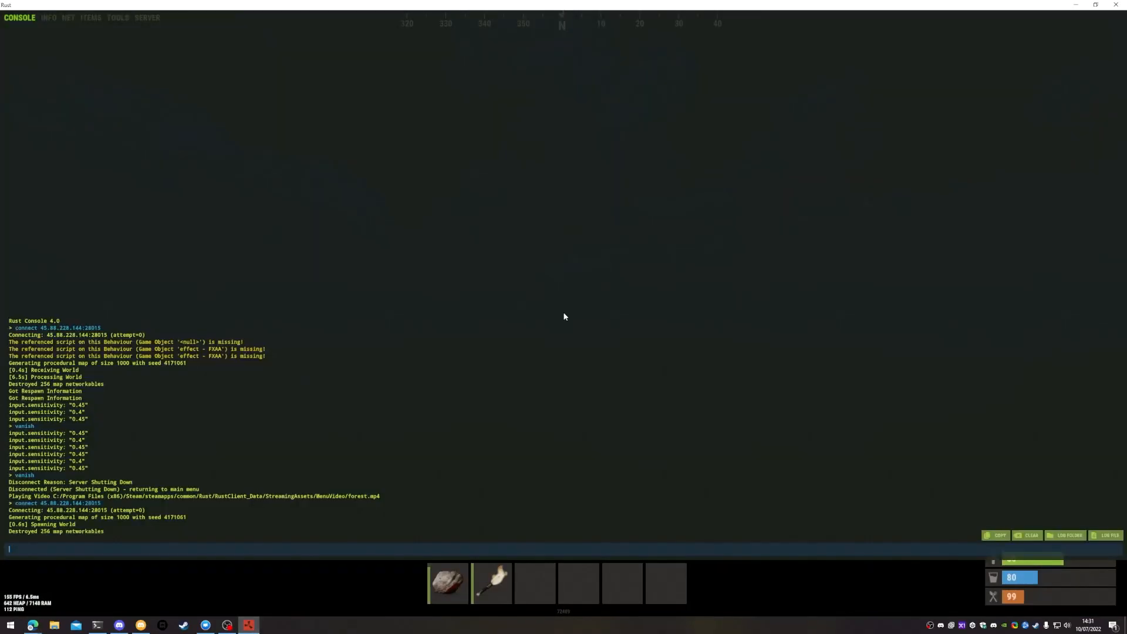
- Set the time of day to 9 with env.time 9 in the Rust console
text(env.time)
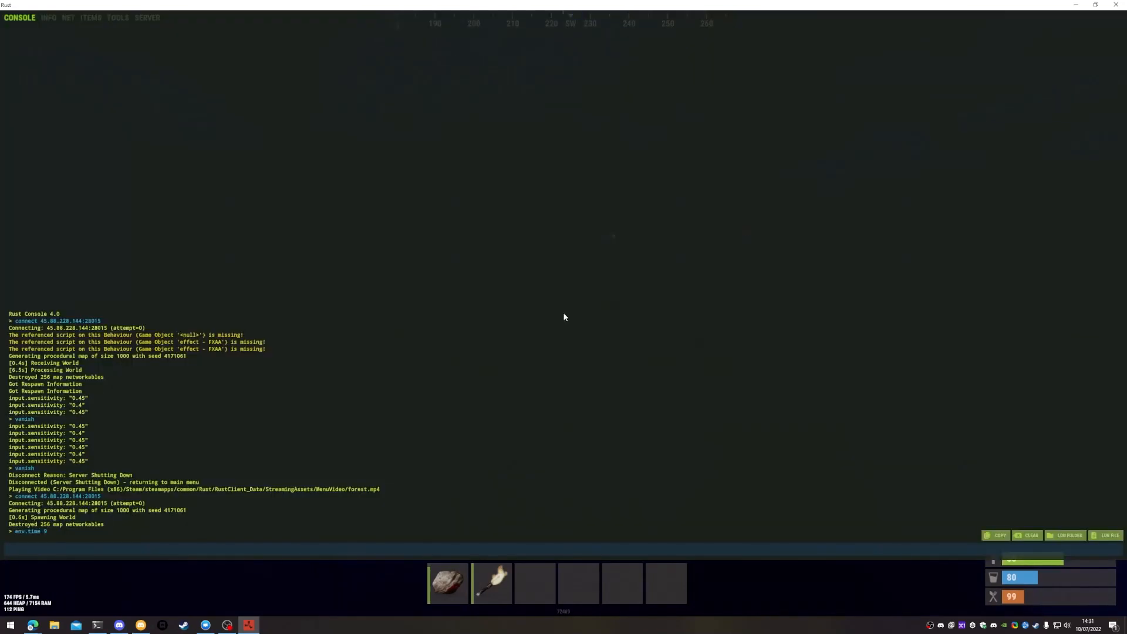
click(288, 548)
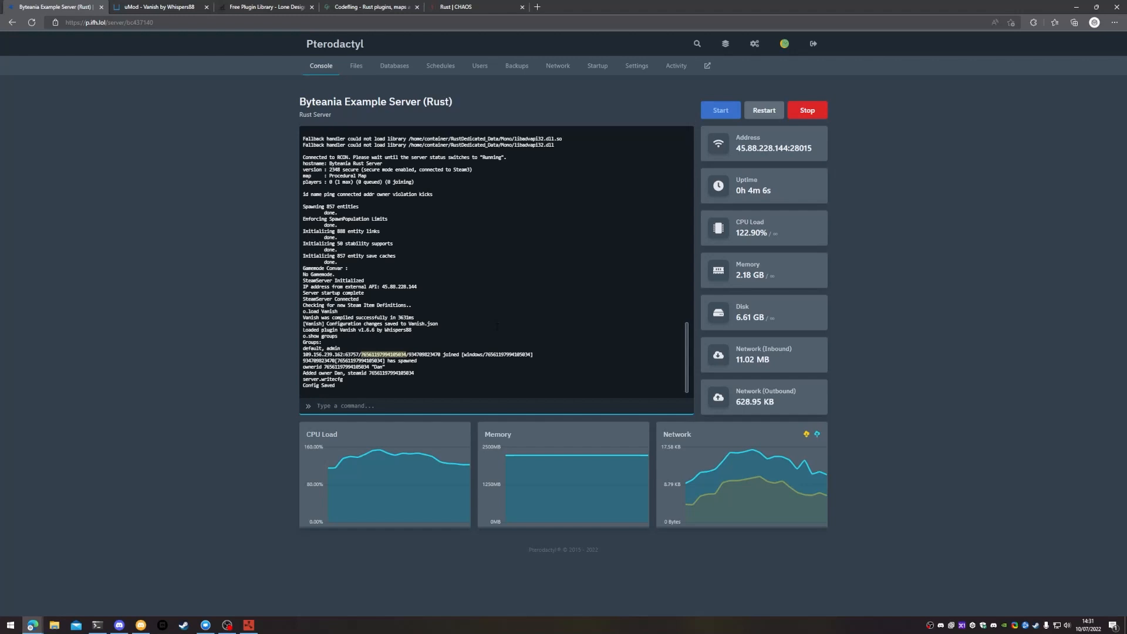
- Set env.time 9 from the Pterodactyl console and begin the o.usergroup add command
text(env.time)
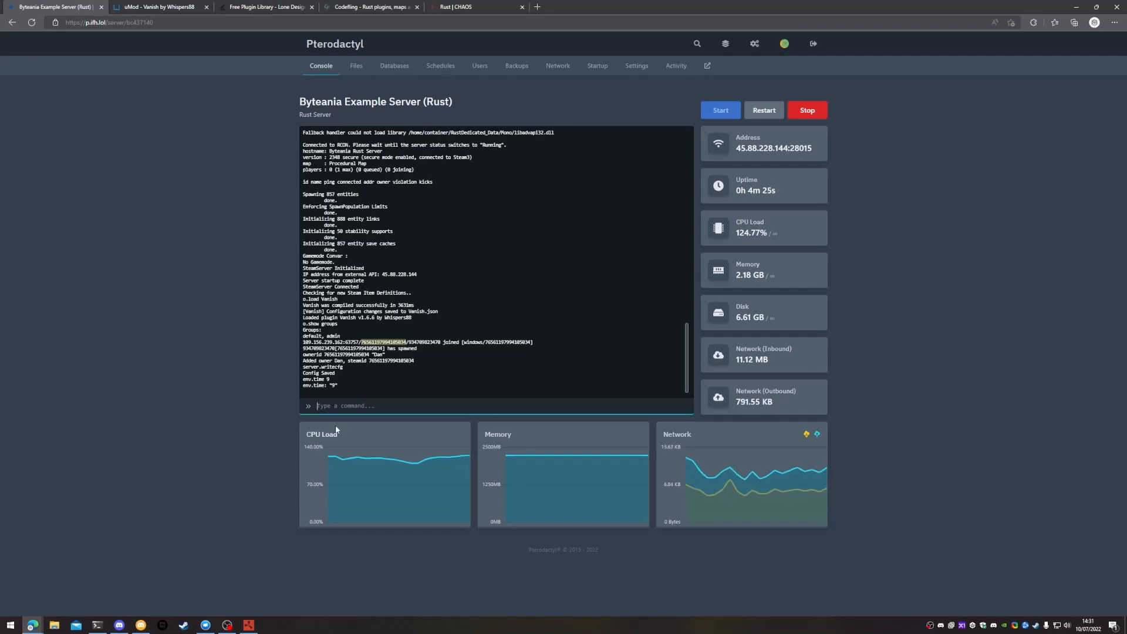
text(o.usergroup add 76561197994105034)
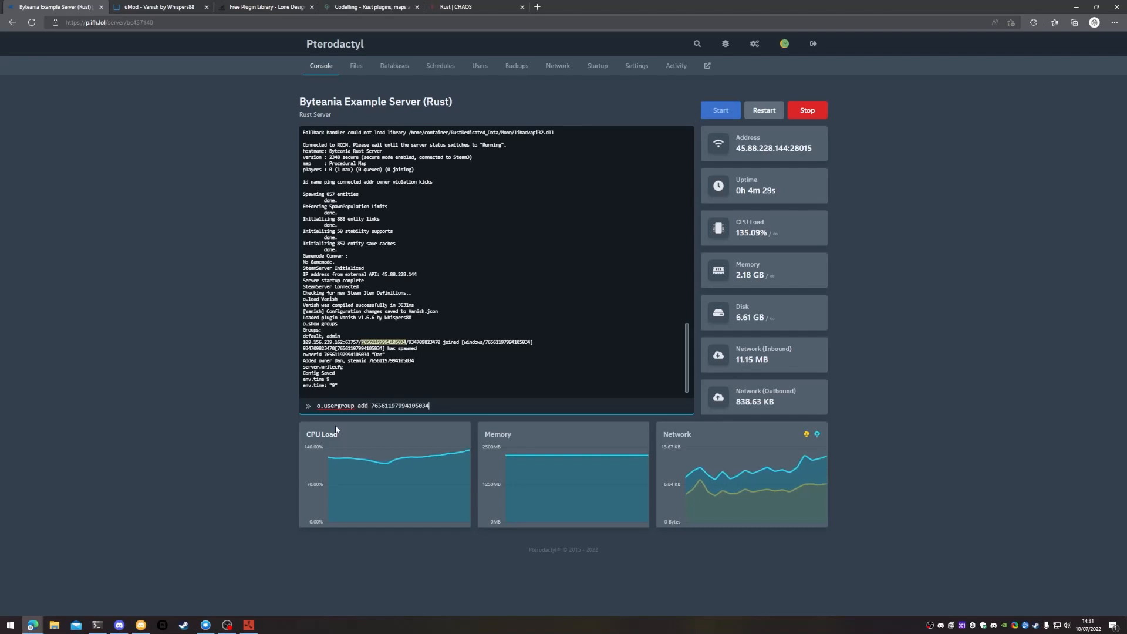
- Add the player to the admin group, then list groups and check the user's groups and permissions
text(admn)
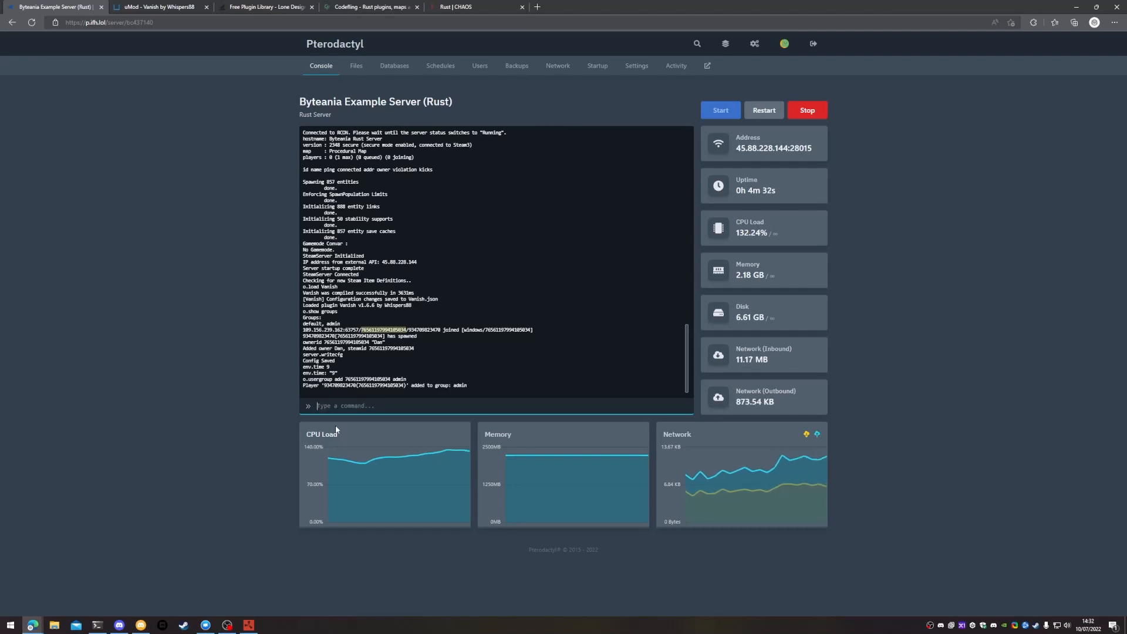
text(o.show grou)
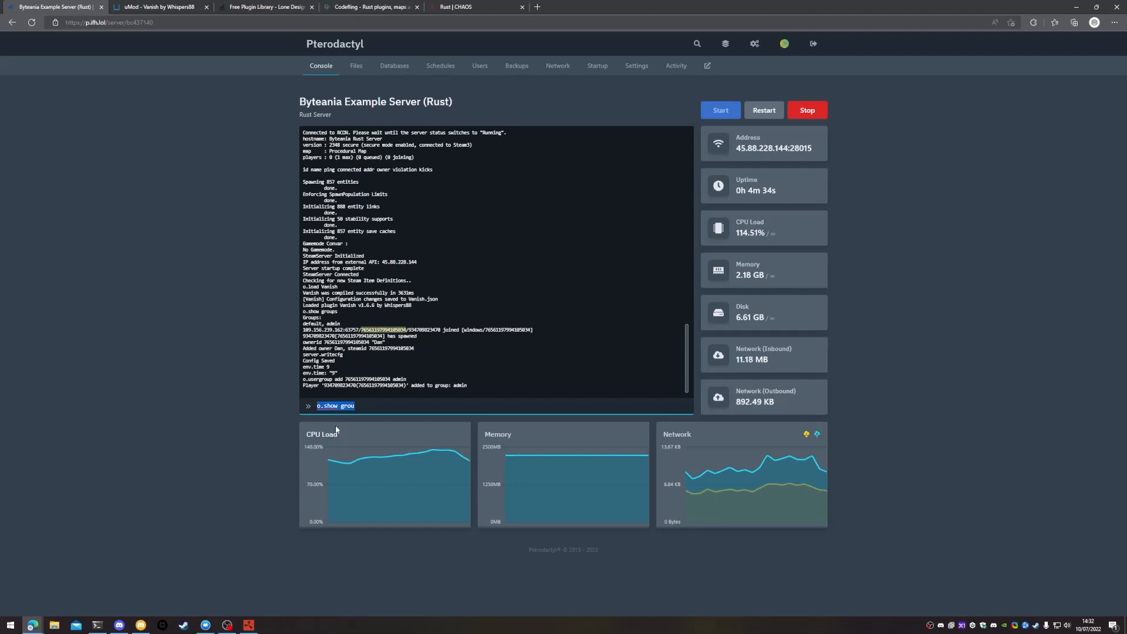
text(o.usergroup ad)
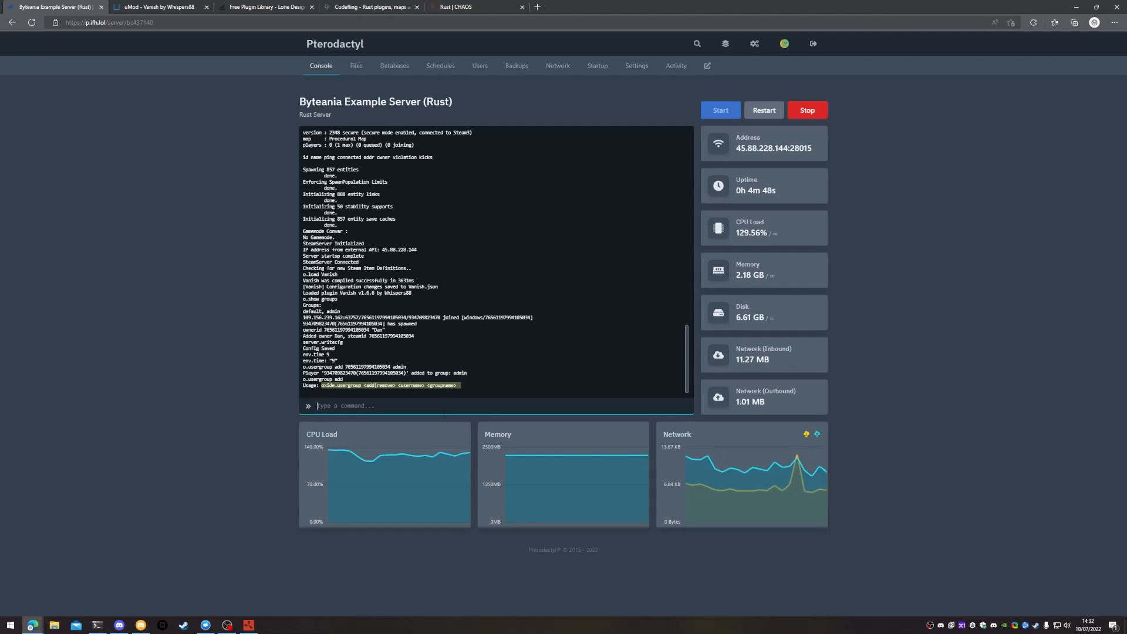
text(o.show use)
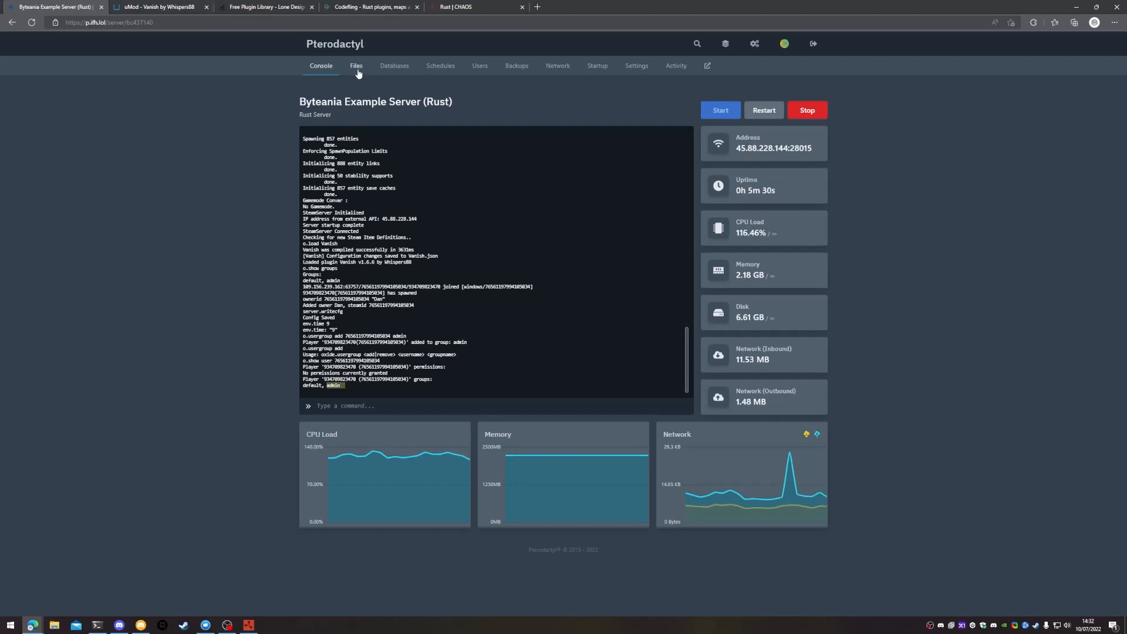
- Check oxide.config.json's DefaultGroups (players→default, administrators→admin), then return to the console
click(354, 65)
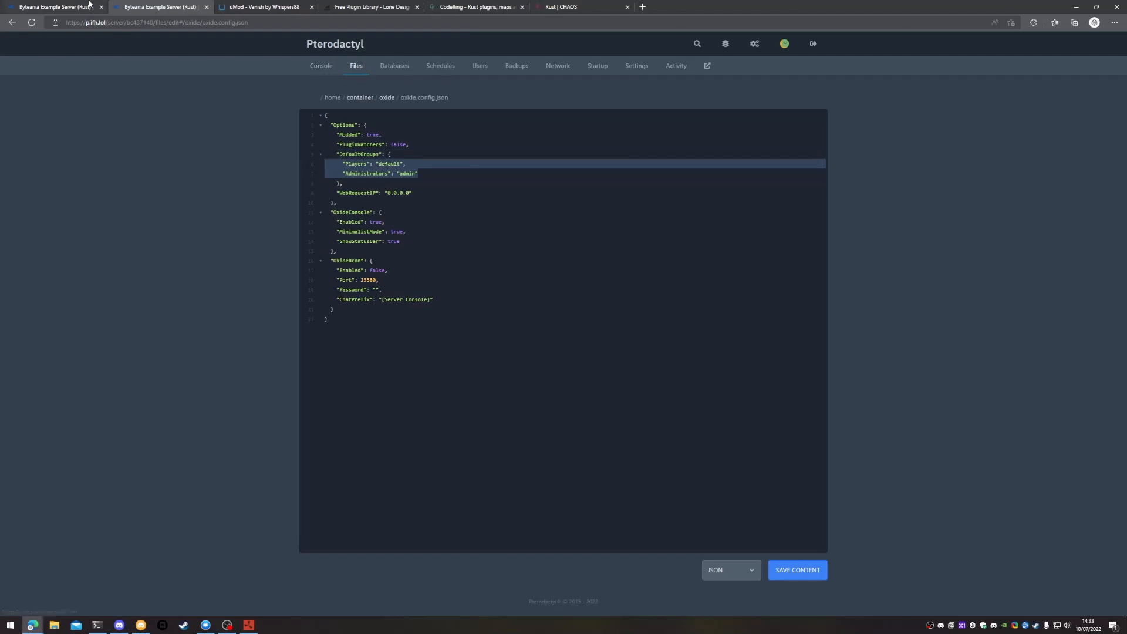
click(320, 66)
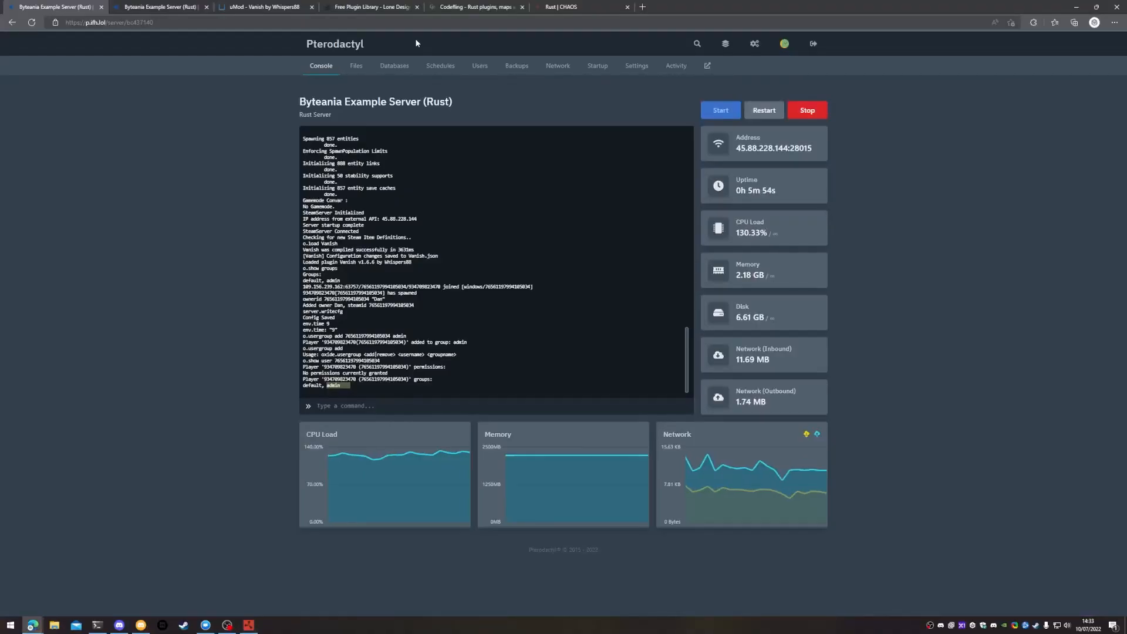
- Copy a permission name from the Vanish plugin's Permissions list on uMod and return to the console
click(247, 7)
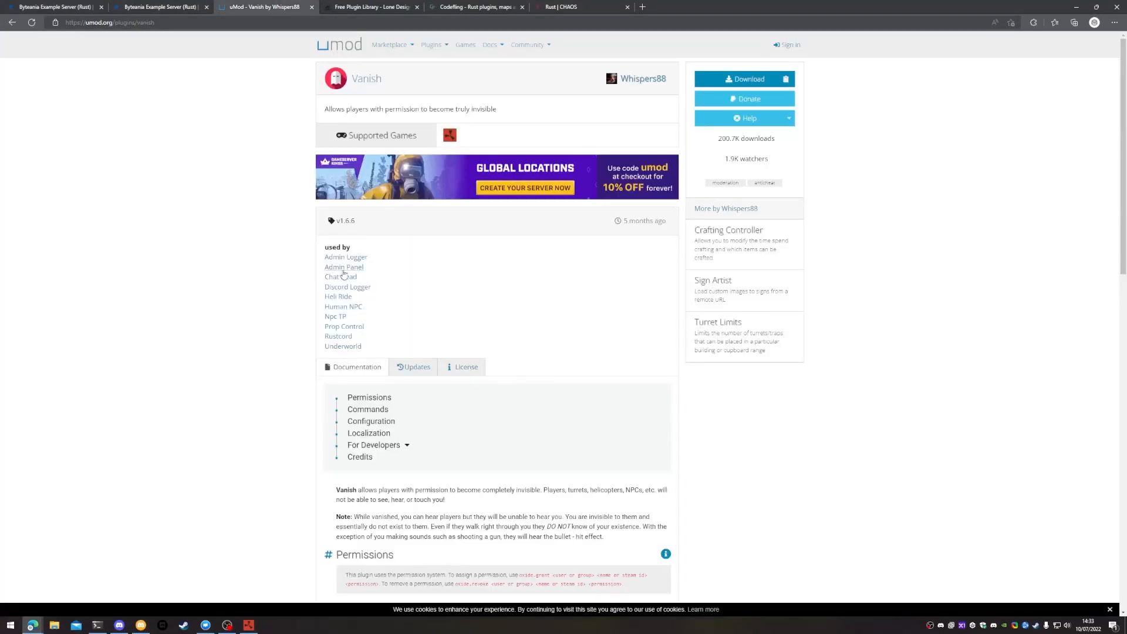
scroll(down, 3)
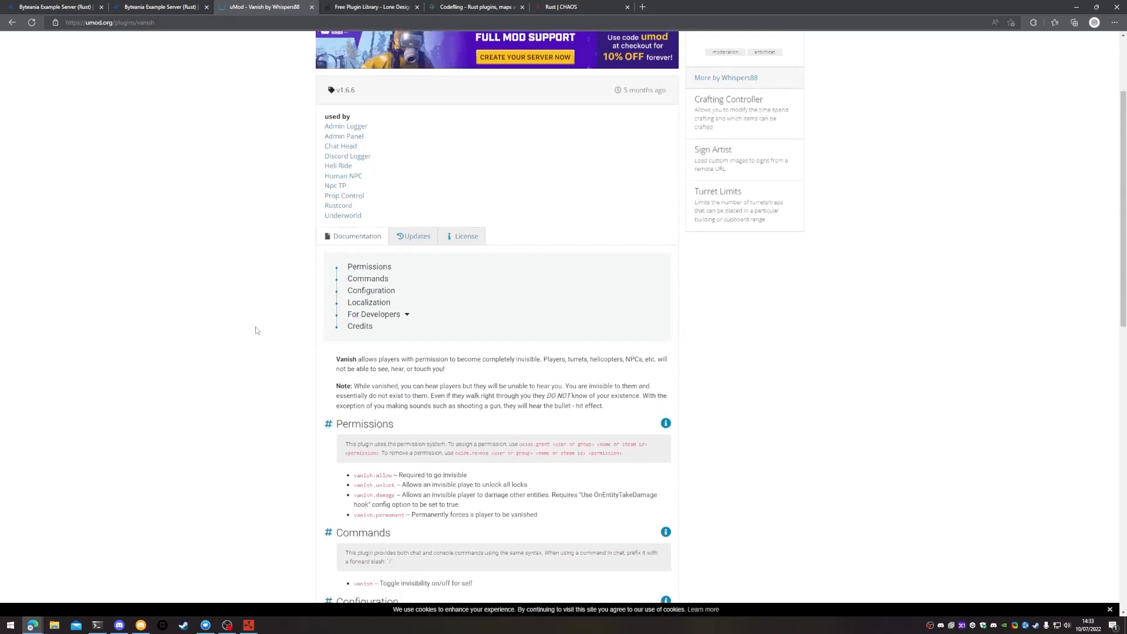
scroll(down, 3)
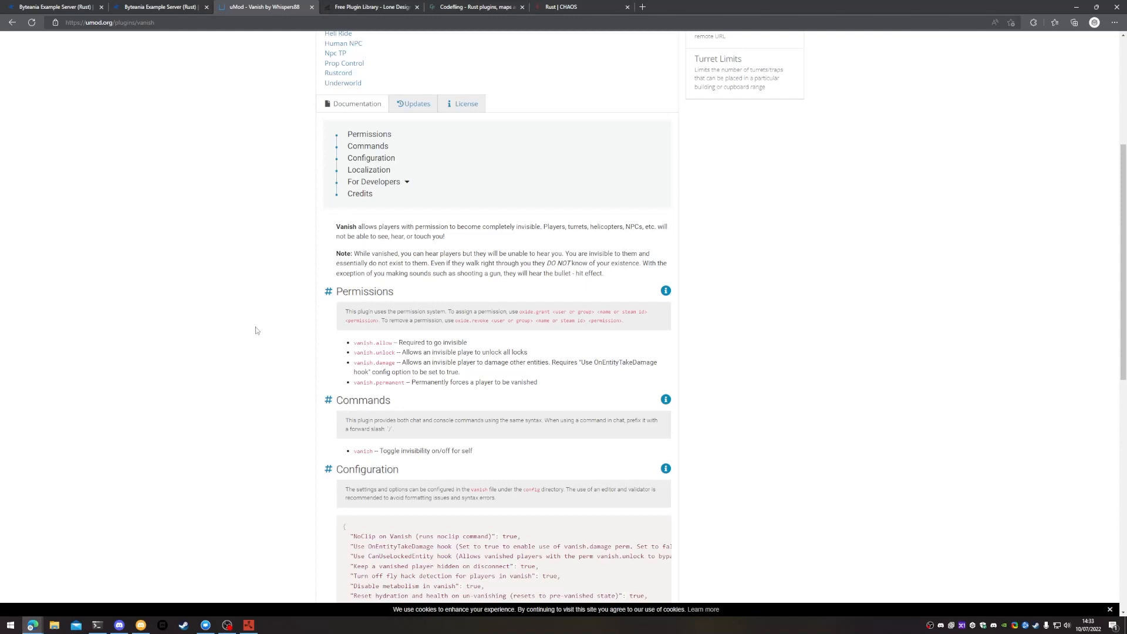
mouse_move(379, 349)
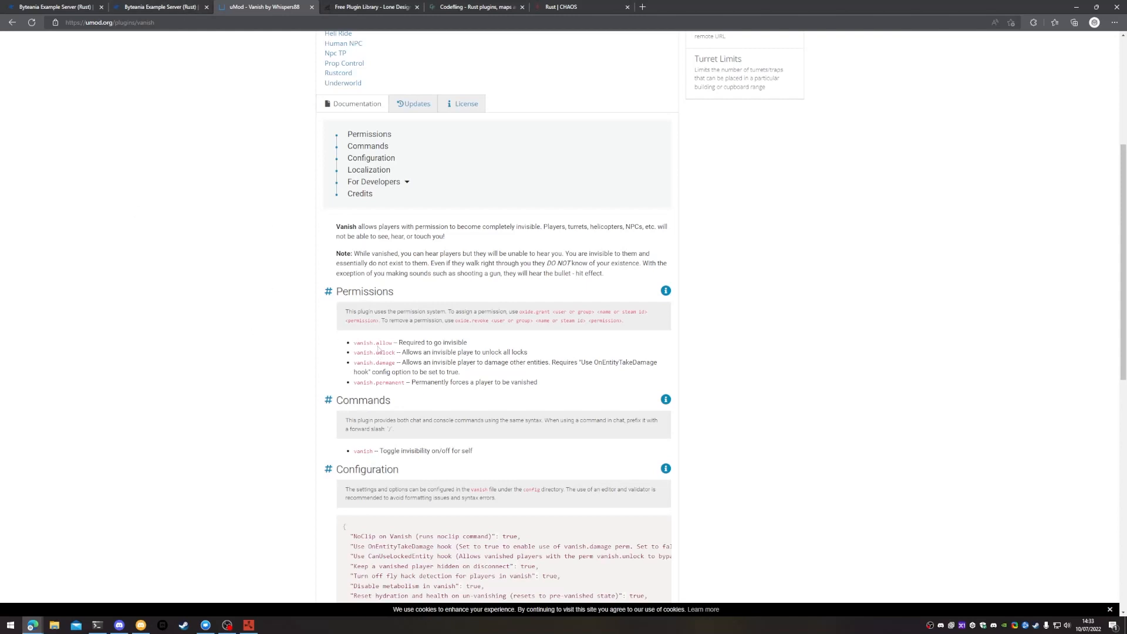
click(372, 341)
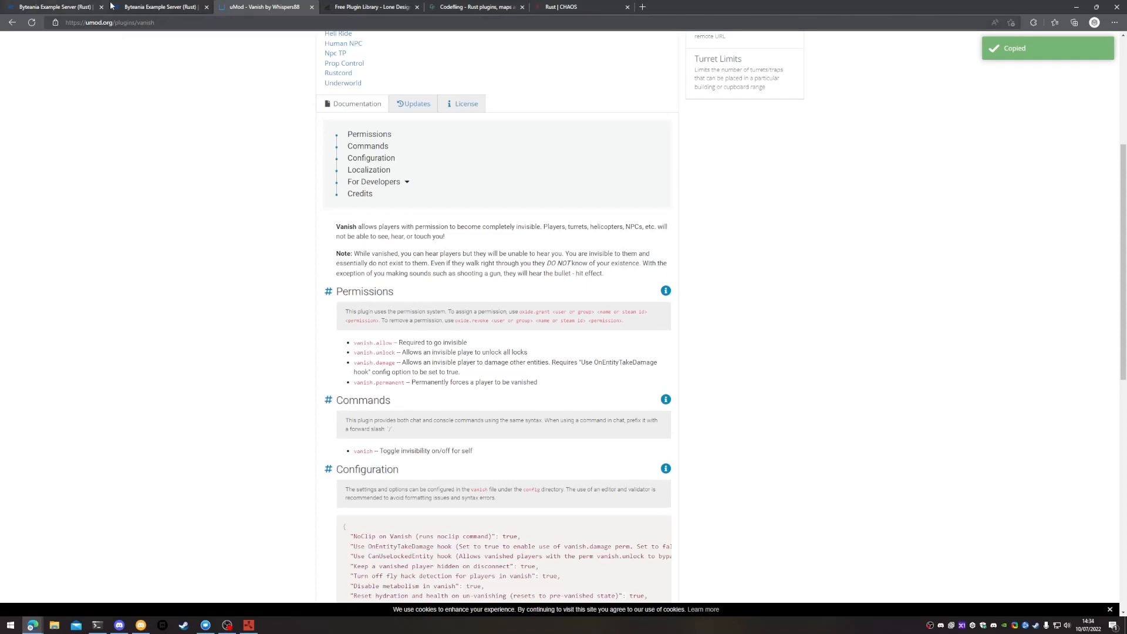
click(54, 7)
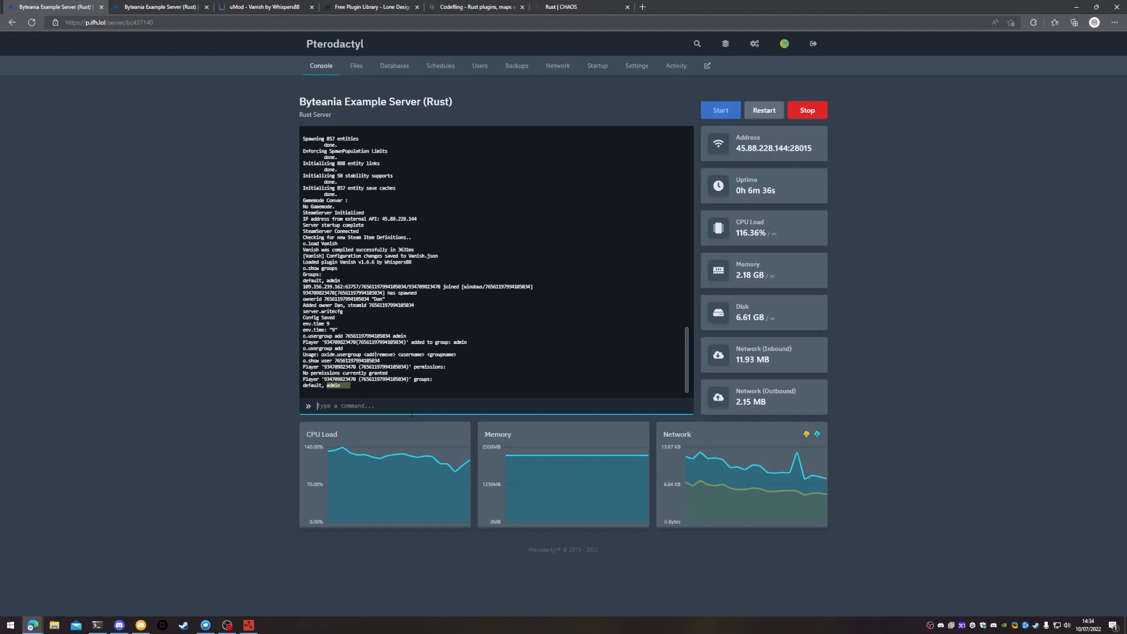
- Run o.grant group in the console to see the oxide.grant usage syntax
text(o.)
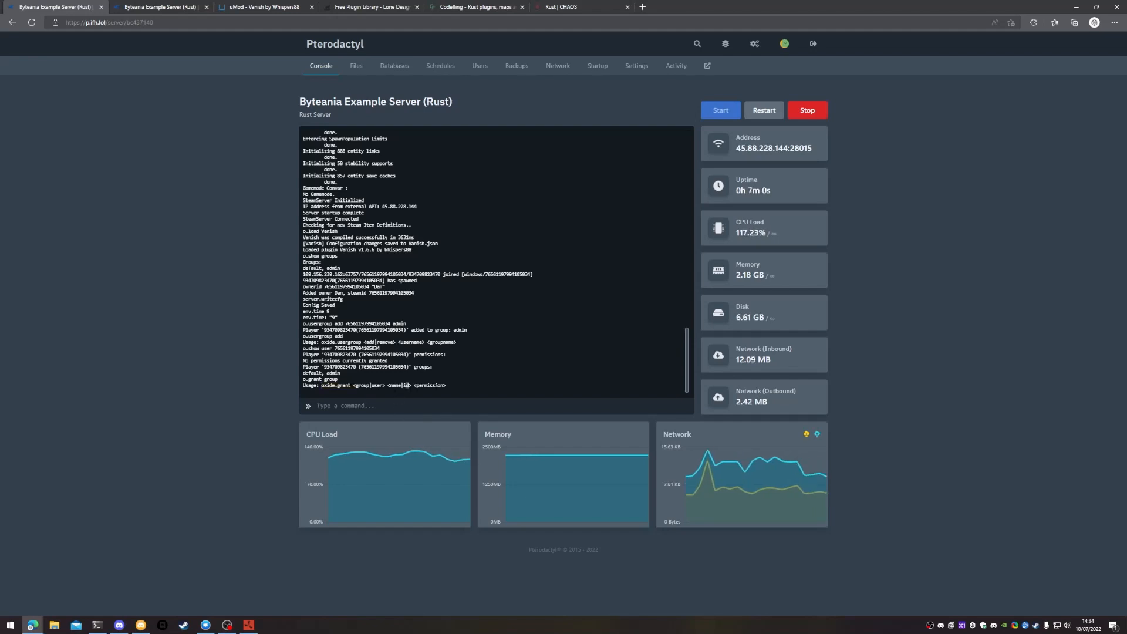
text(o.)
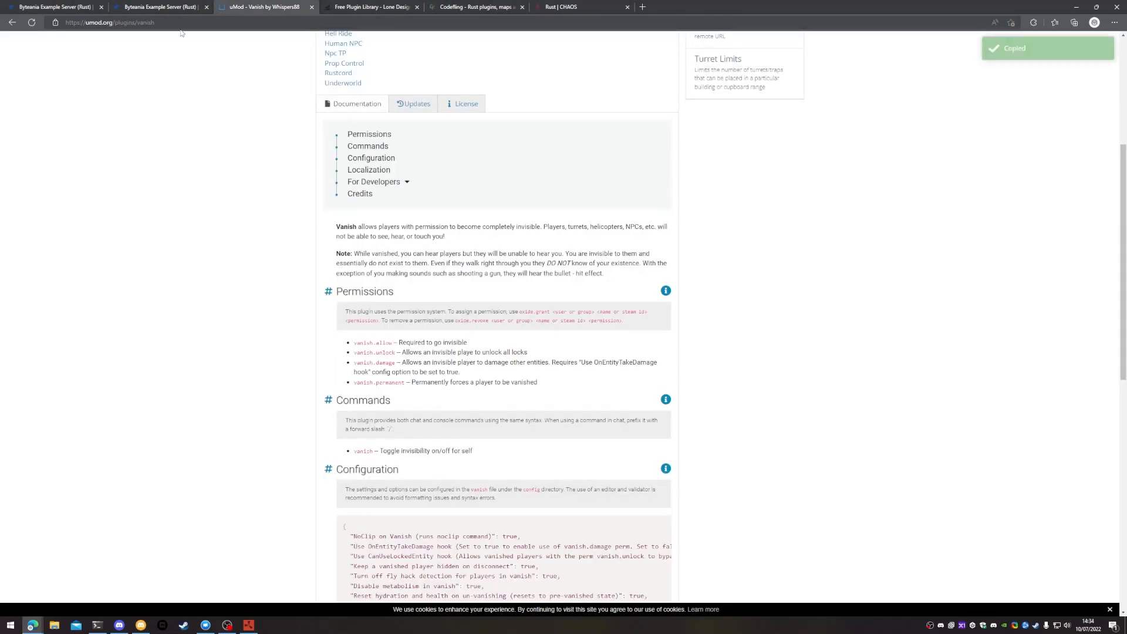
- Grant the admin group vanish.allow and vanish.unlock, then switch to the Rust game
click(54, 7)
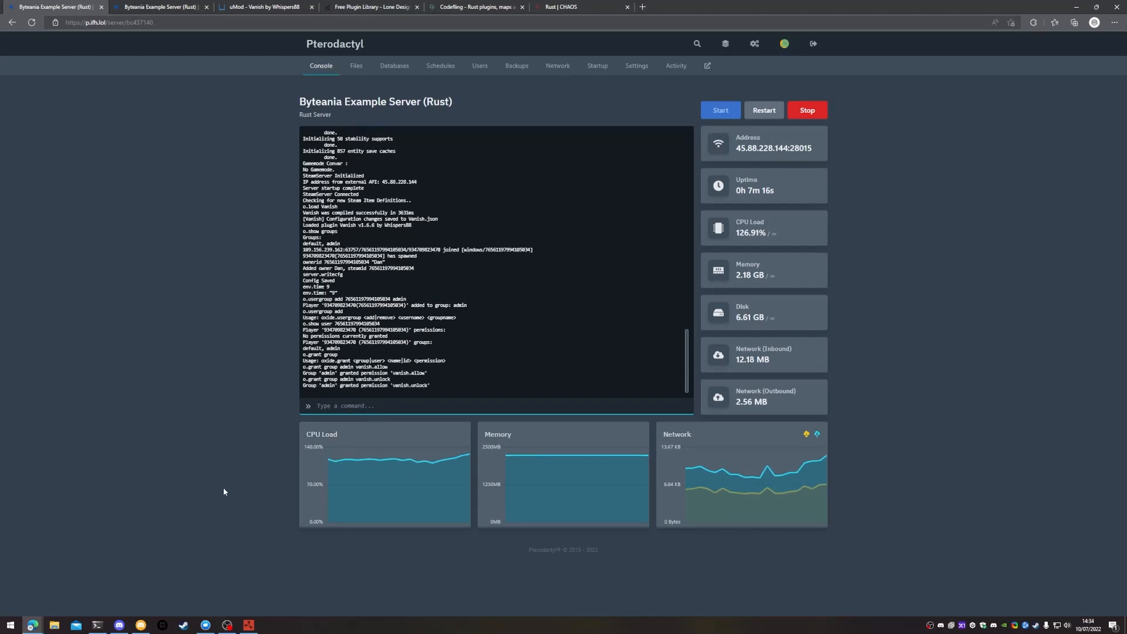
click(249, 624)
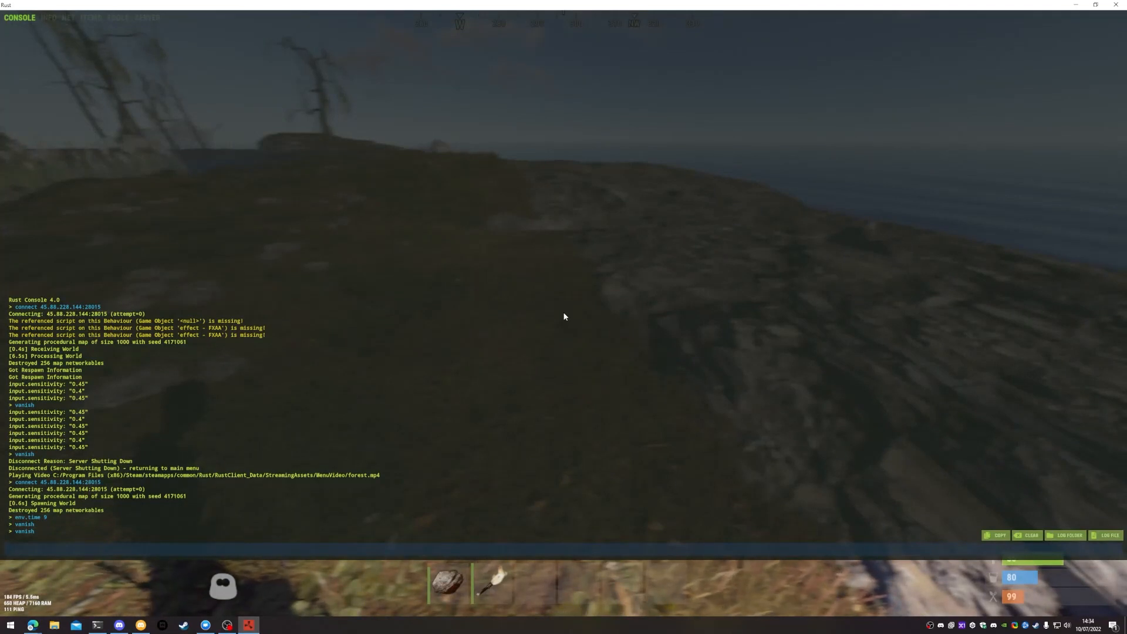
- Close the F1 console and toggle invisibility with /vanish in chat, seeing Vanish Enabled/Disabled notices
text(bind)
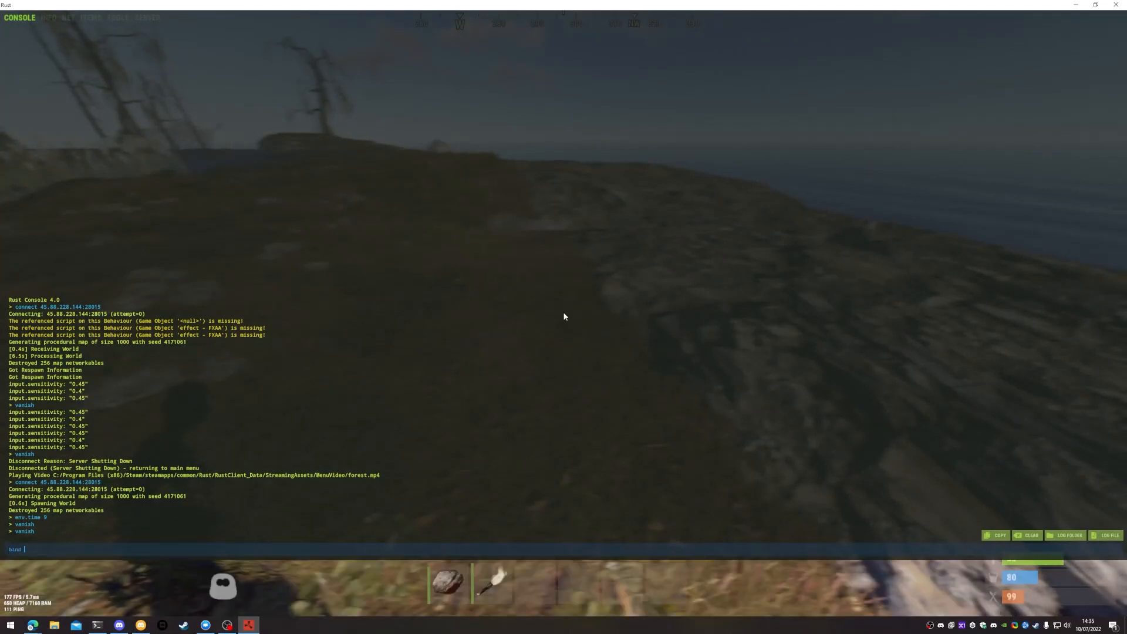
key(enter)
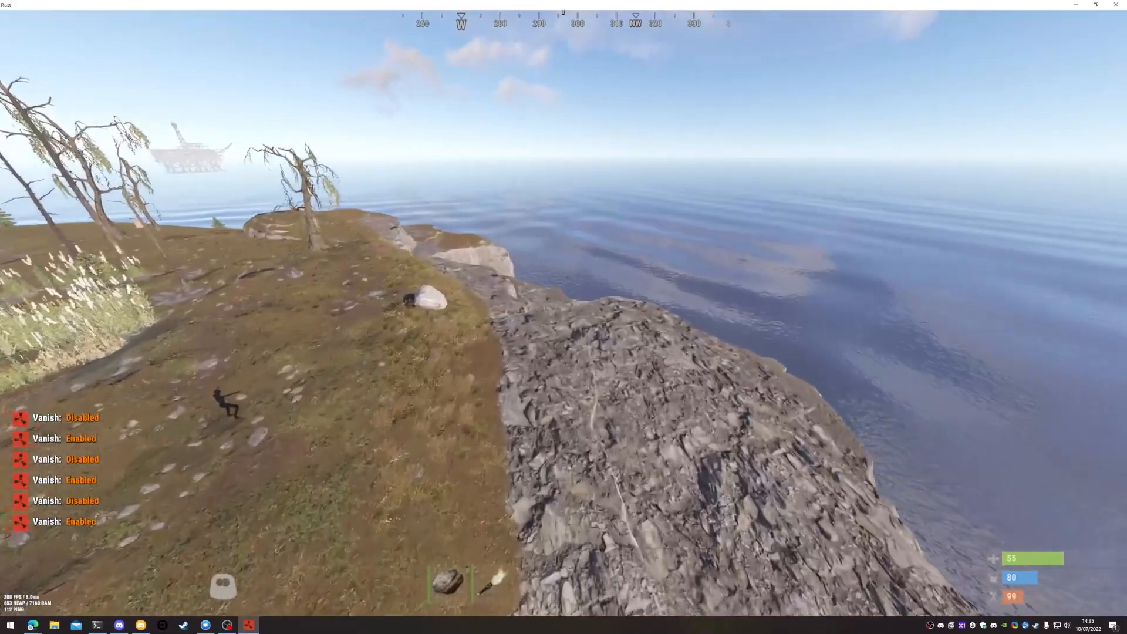
text(/vanis)
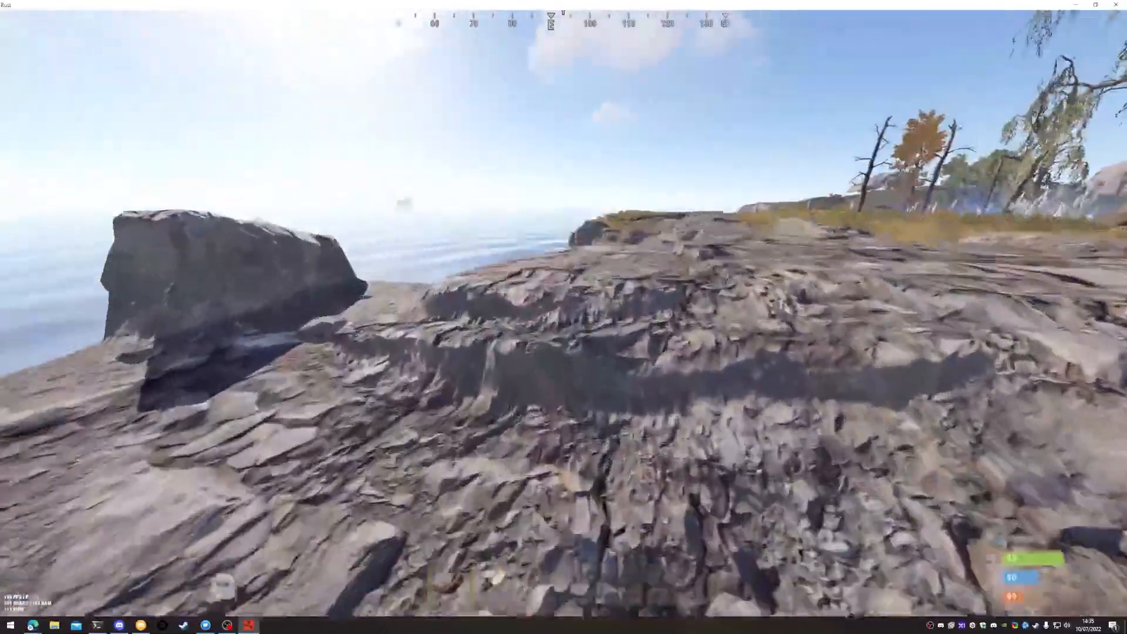
mouse_move(563, 317)
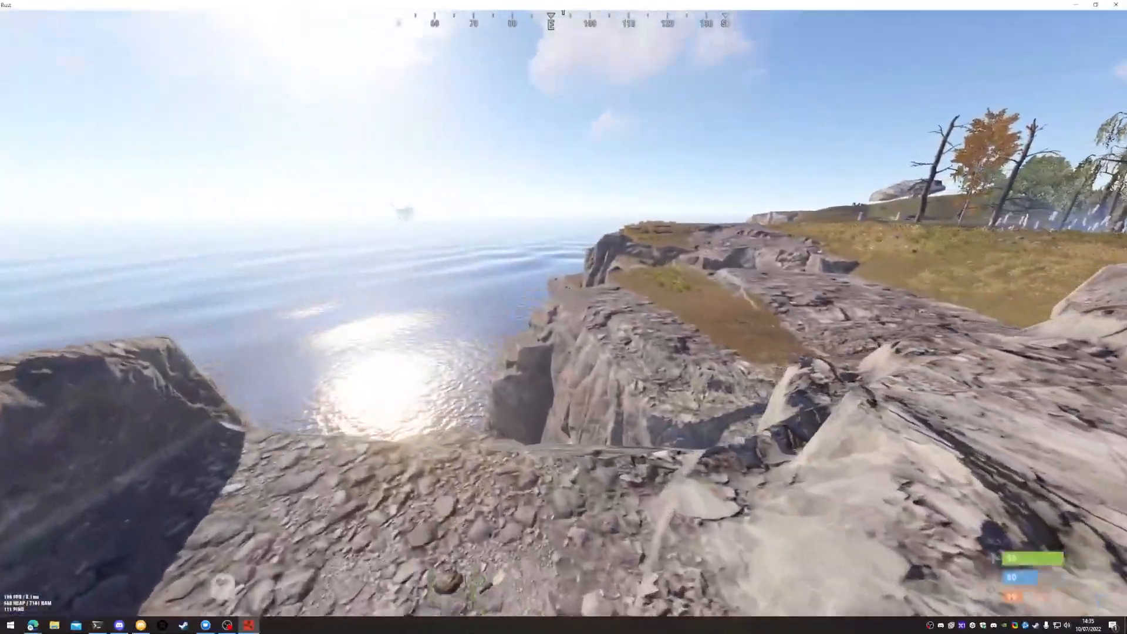